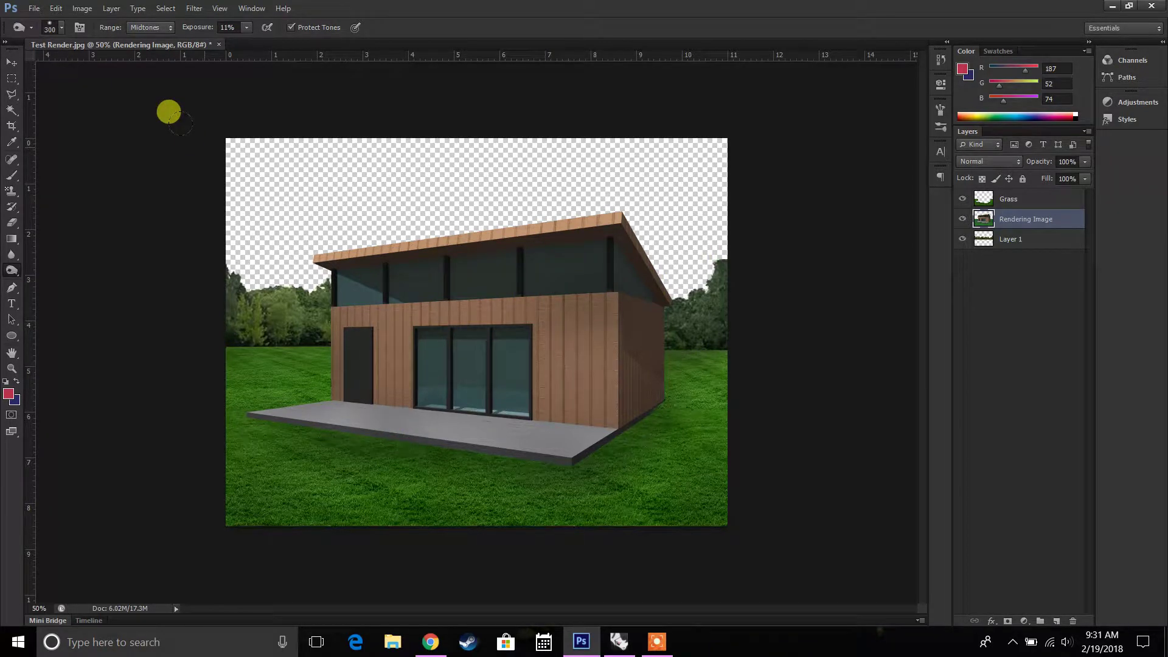
Open long grass.png and the Artocarpus tree PNG from Data (D:) > Photoshop+PostProduction > Trees.
{"action": "left_click", "coordinate": [430, 641]}
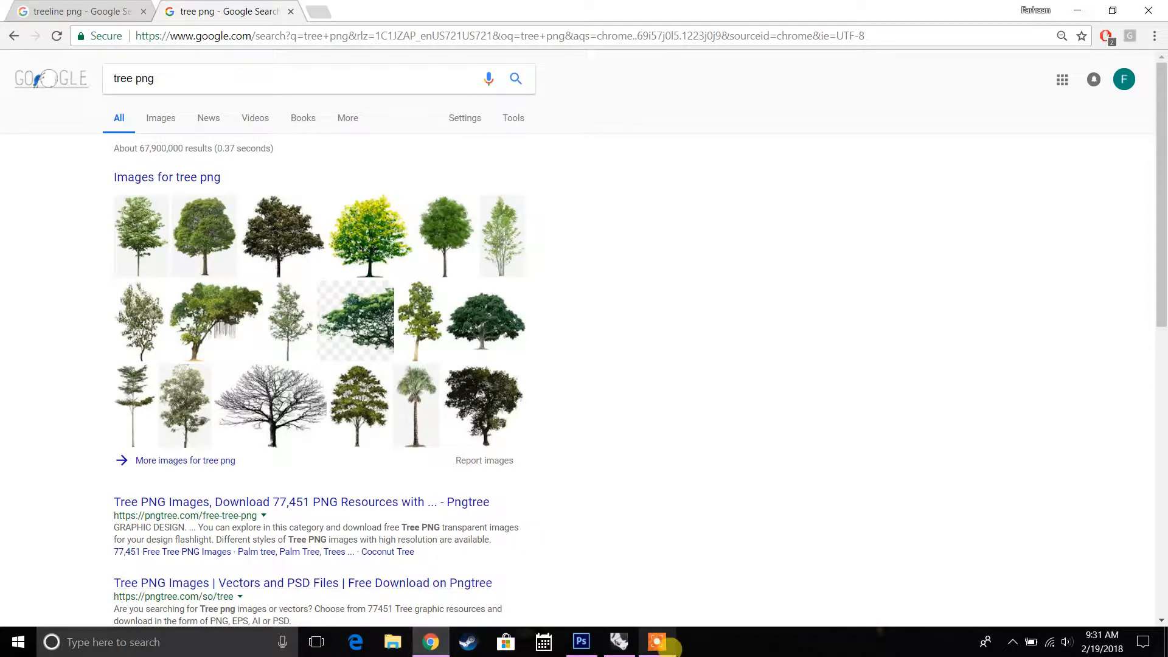
{"action": "left_click", "coordinate": [580, 641]}
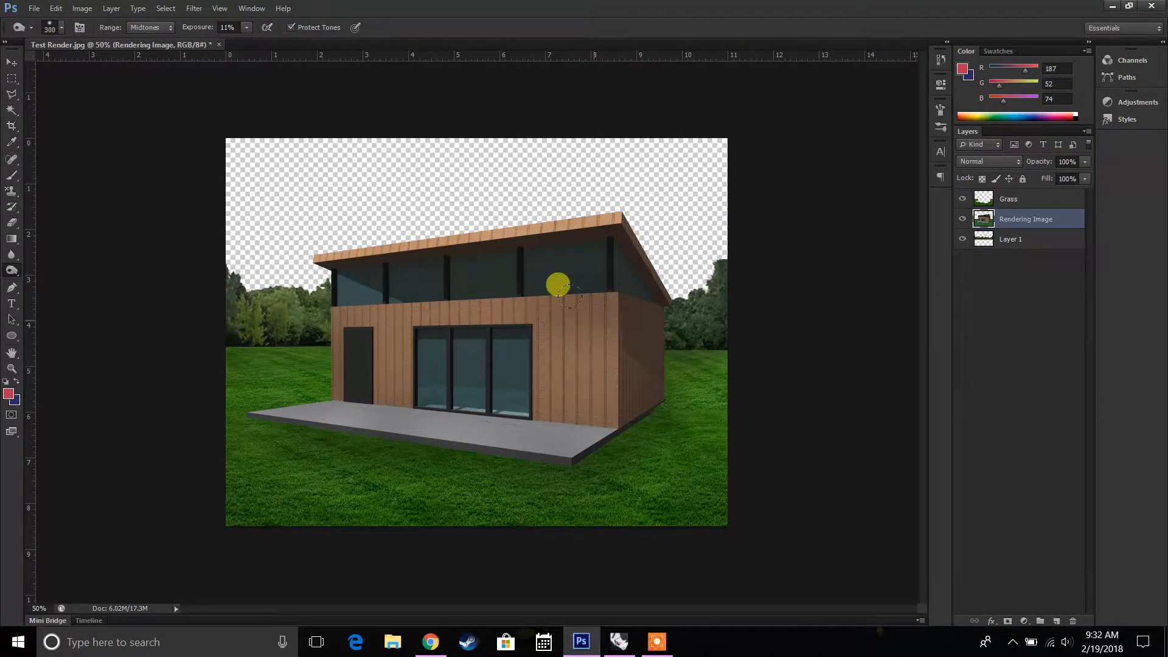
{"action": "left_click", "coordinate": [34, 7]}
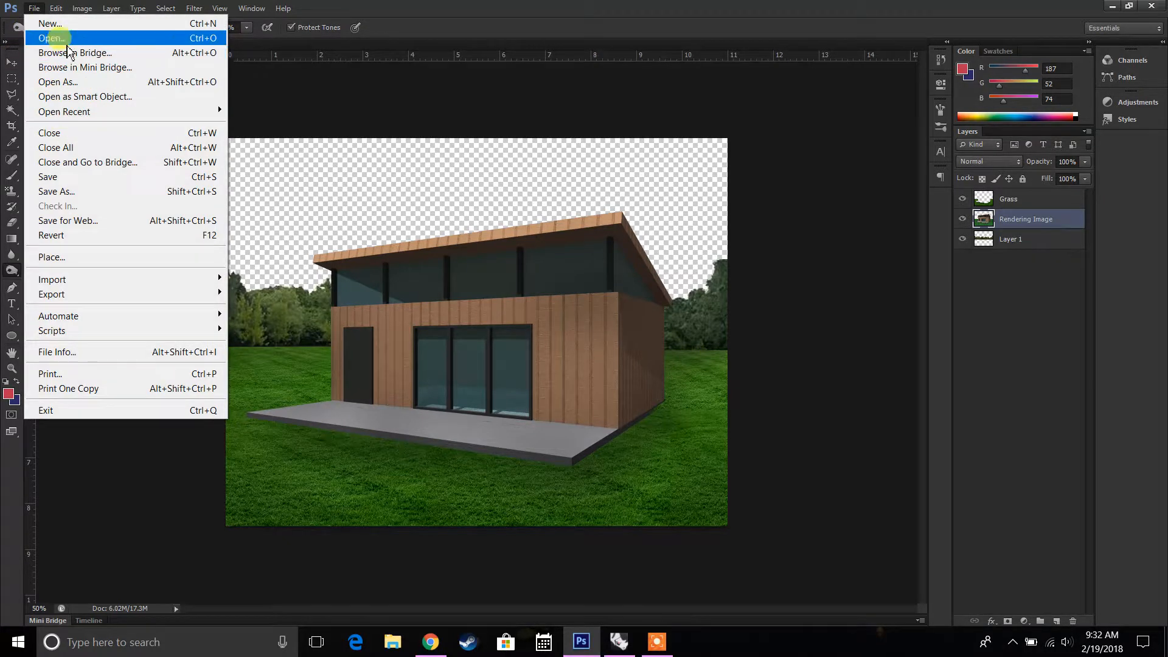
{"action": "left_click", "coordinate": [49, 37]}
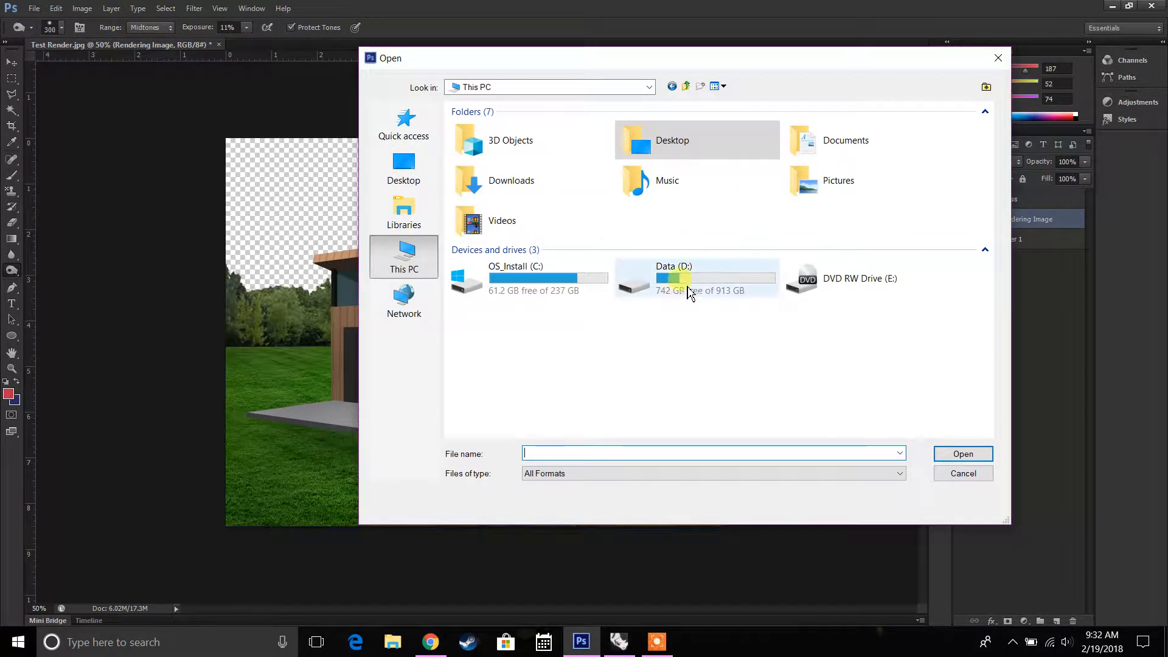
{"action": "mouse_move", "coordinate": [686, 278]}
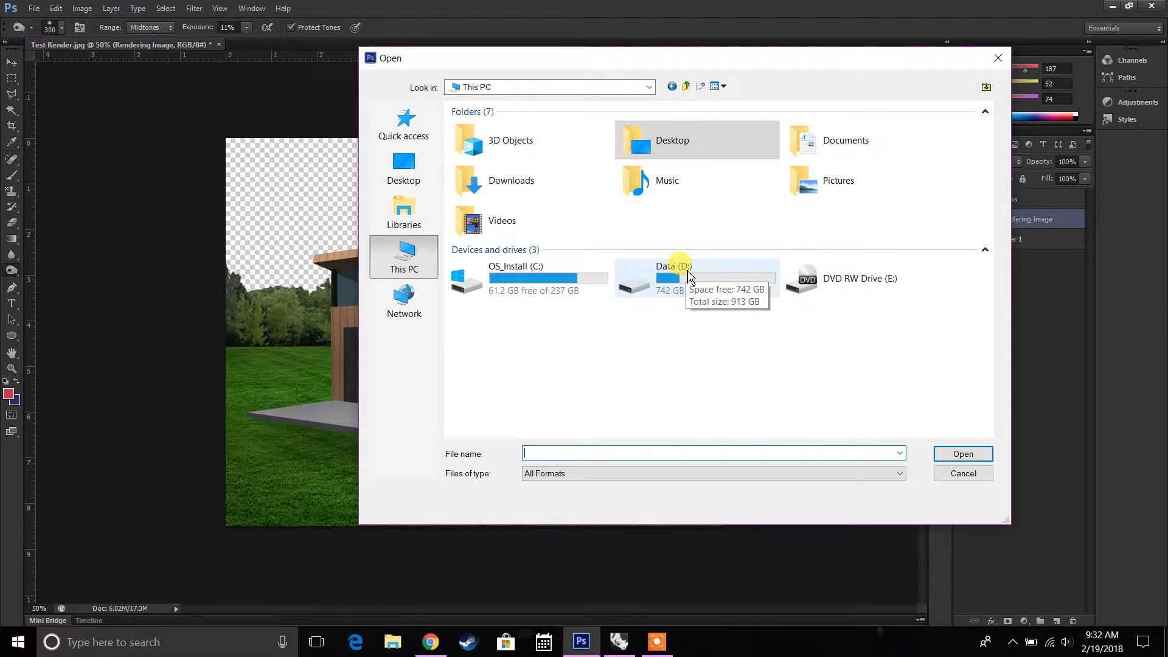
{"action": "double_click", "coordinate": [673, 278]}
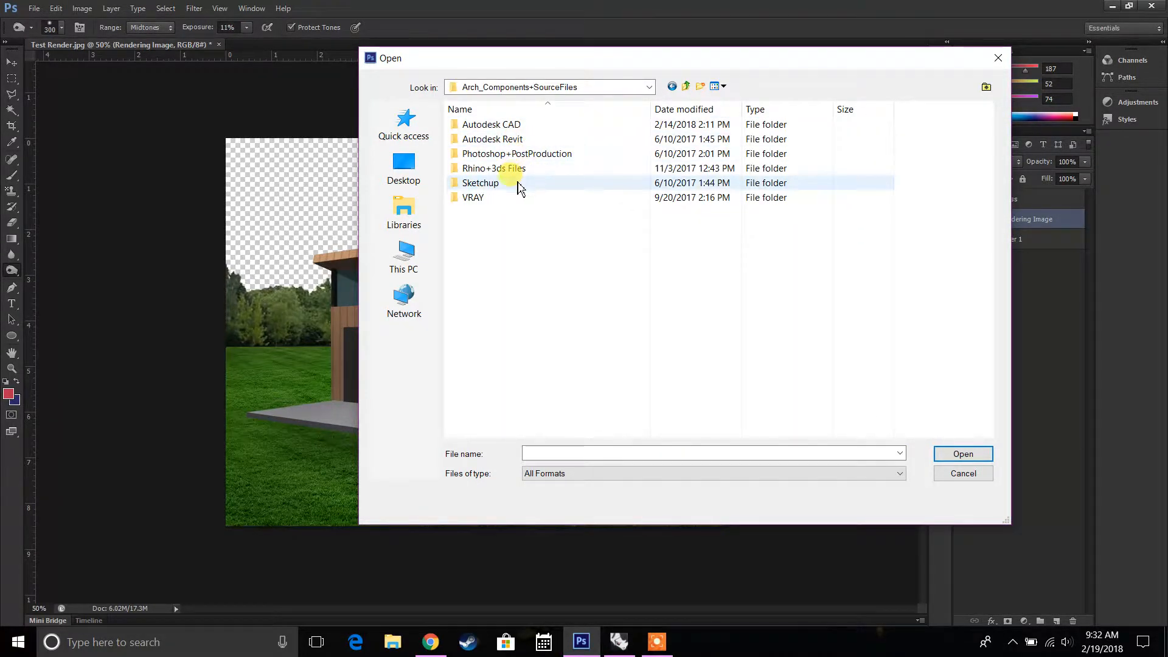
{"action": "double_click", "coordinate": [517, 153]}
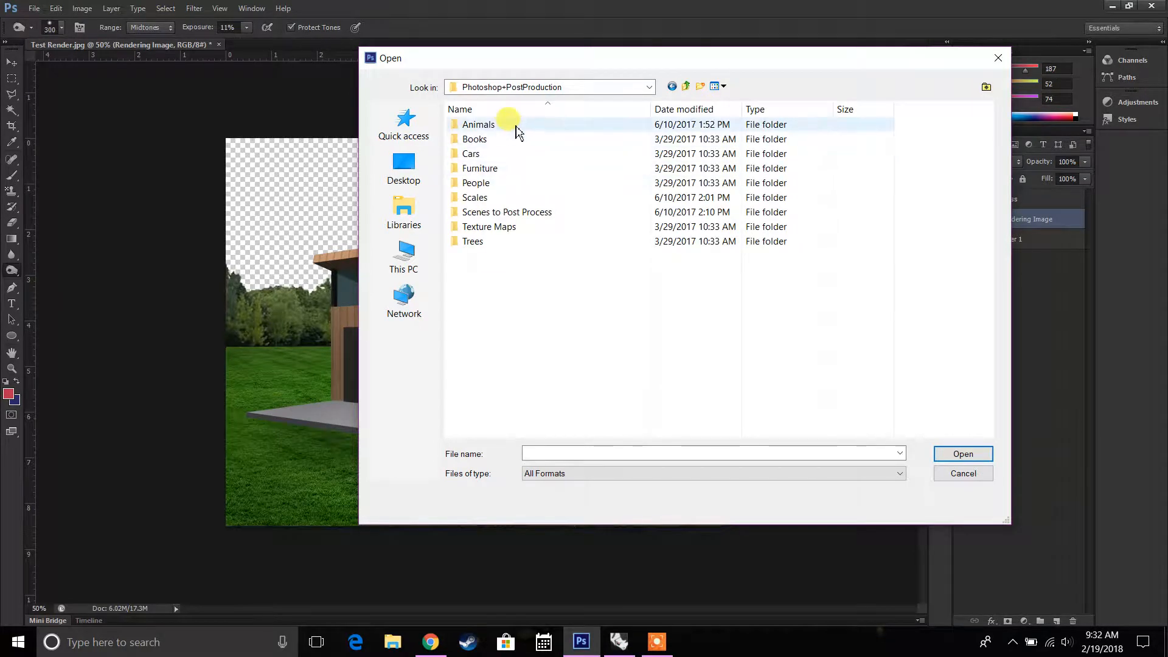
{"action": "double_click", "coordinate": [472, 241]}
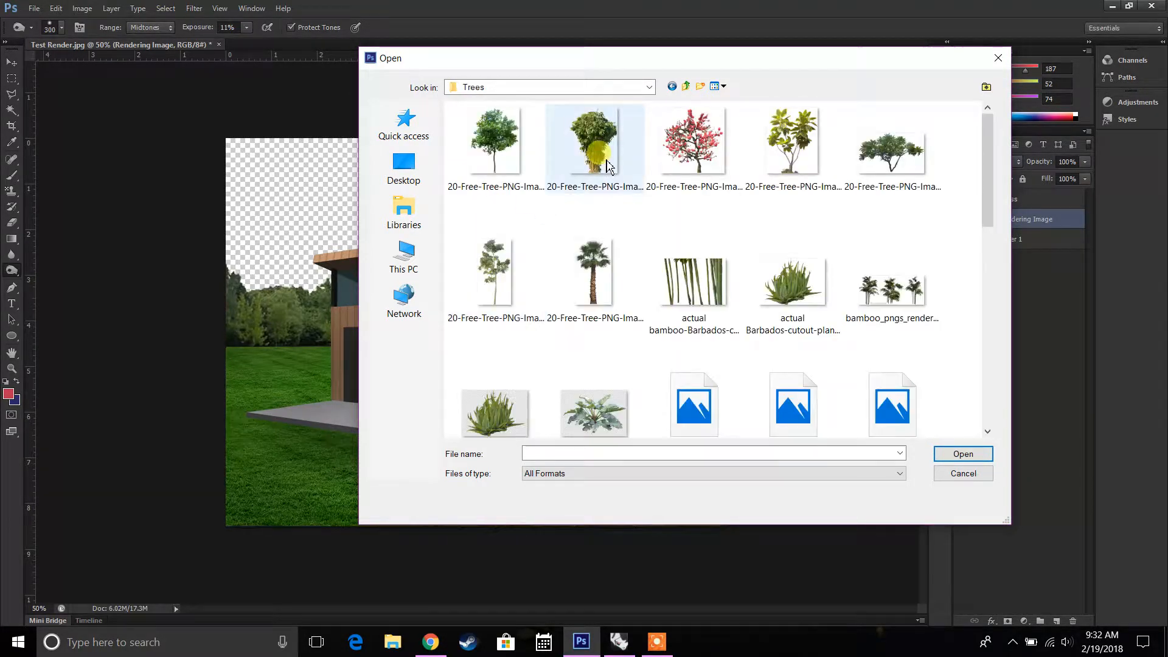
{"action": "scroll", "scroll_direction": "down", "scroll_amount": 3}
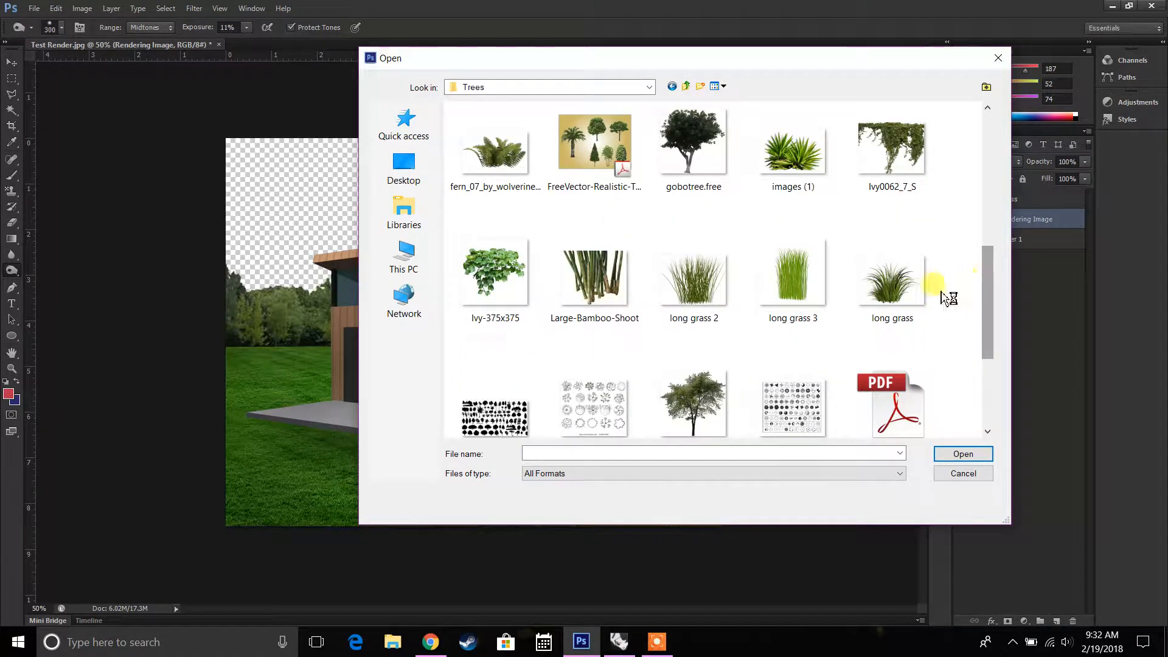
{"action": "left_click", "coordinate": [962, 473]}
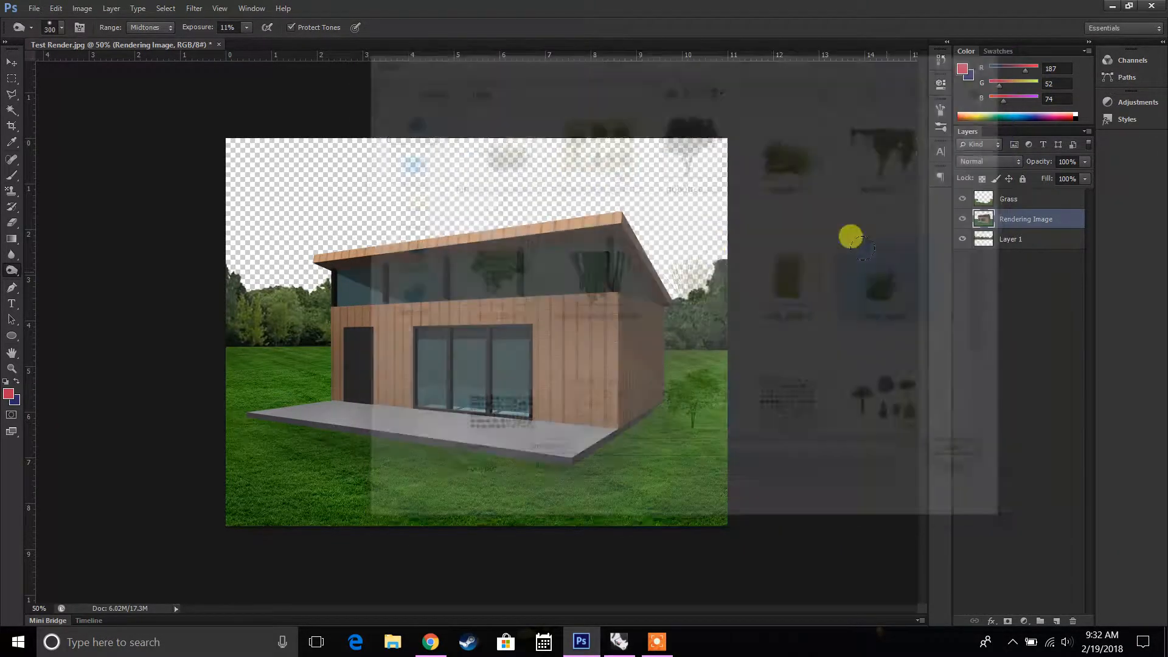
{"action": "left_click", "coordinate": [34, 8]}
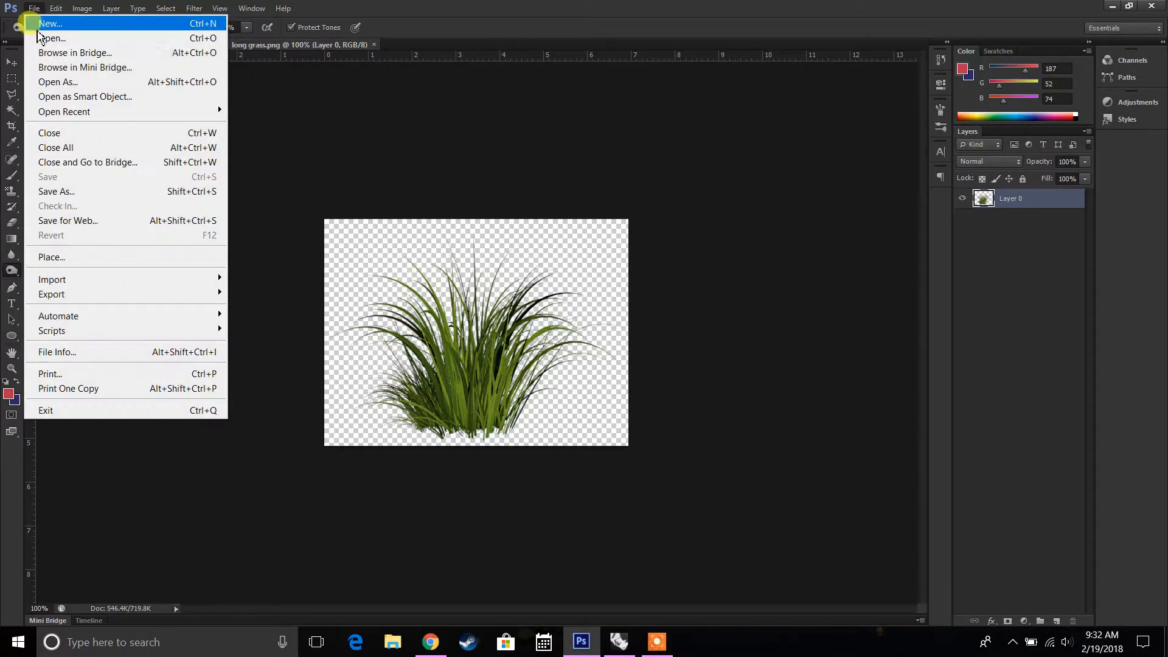
{"action": "left_click", "coordinate": [50, 38]}
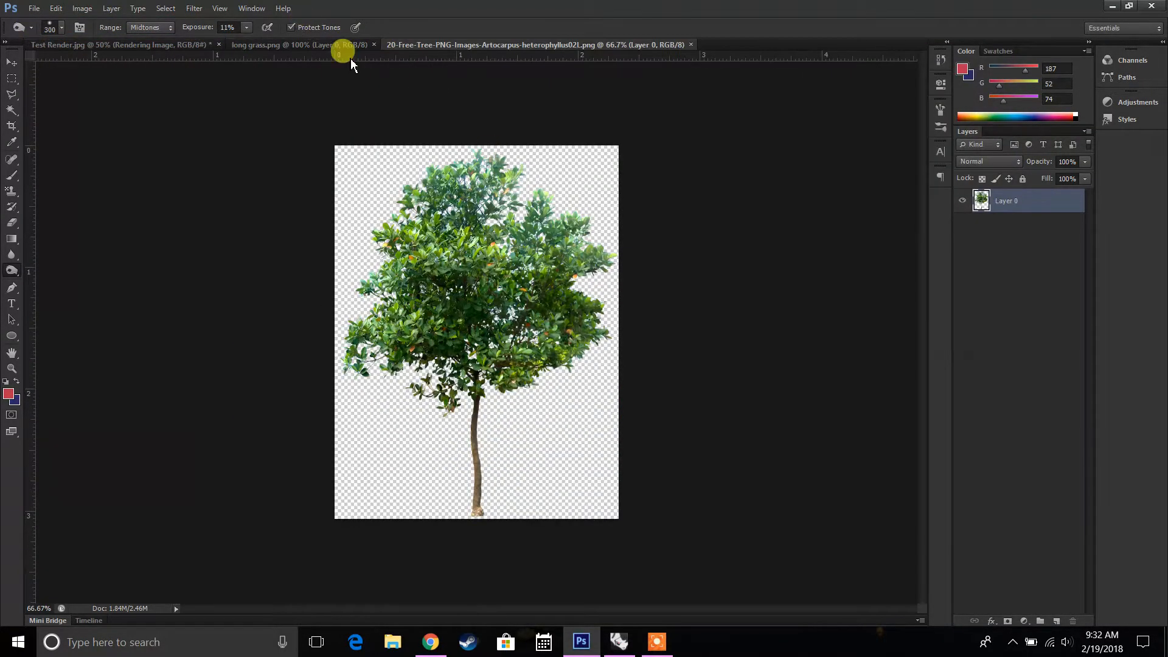
Drag the long grass into Test Render and arrange scaled clumps along the deck's right end.
{"action": "left_click", "coordinate": [298, 45]}
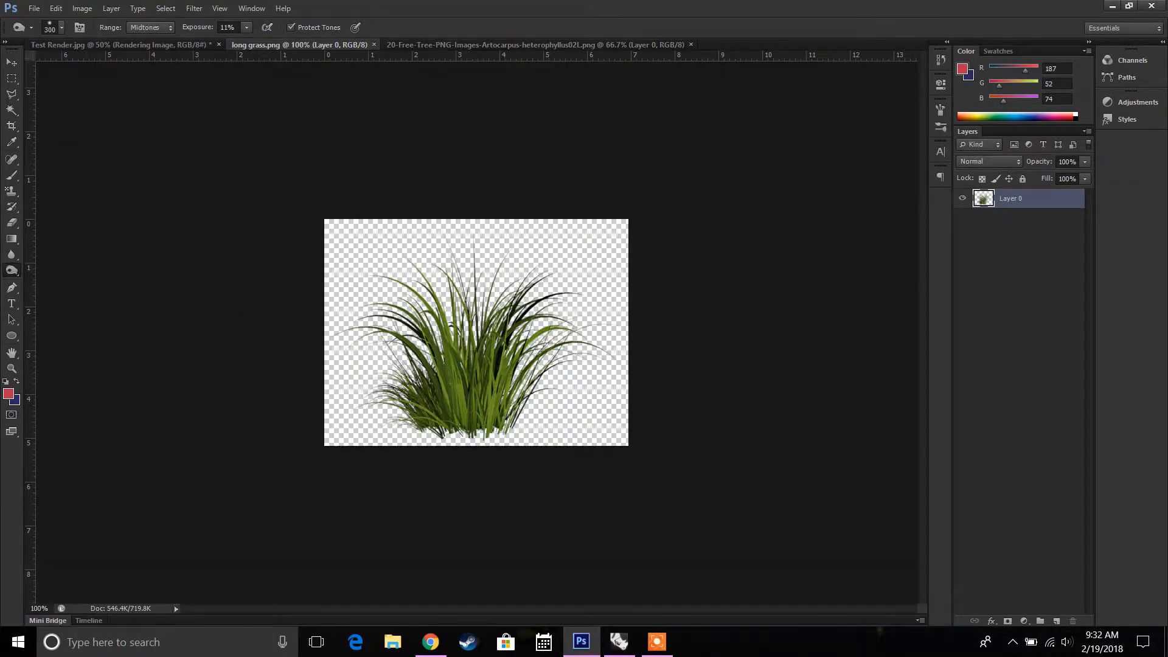
{"action": "left_click", "coordinate": [11, 77]}
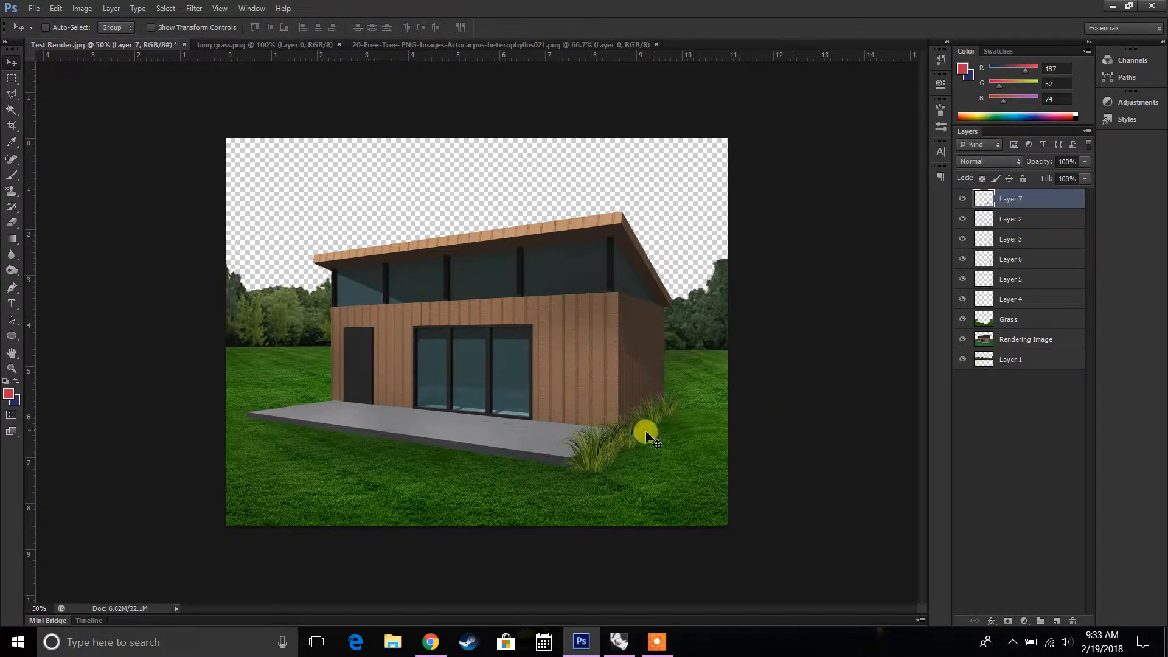
Copy the Artocarpus tree into Test Render below Rendering Image and move it right.
{"action": "left_click", "coordinate": [503, 44]}
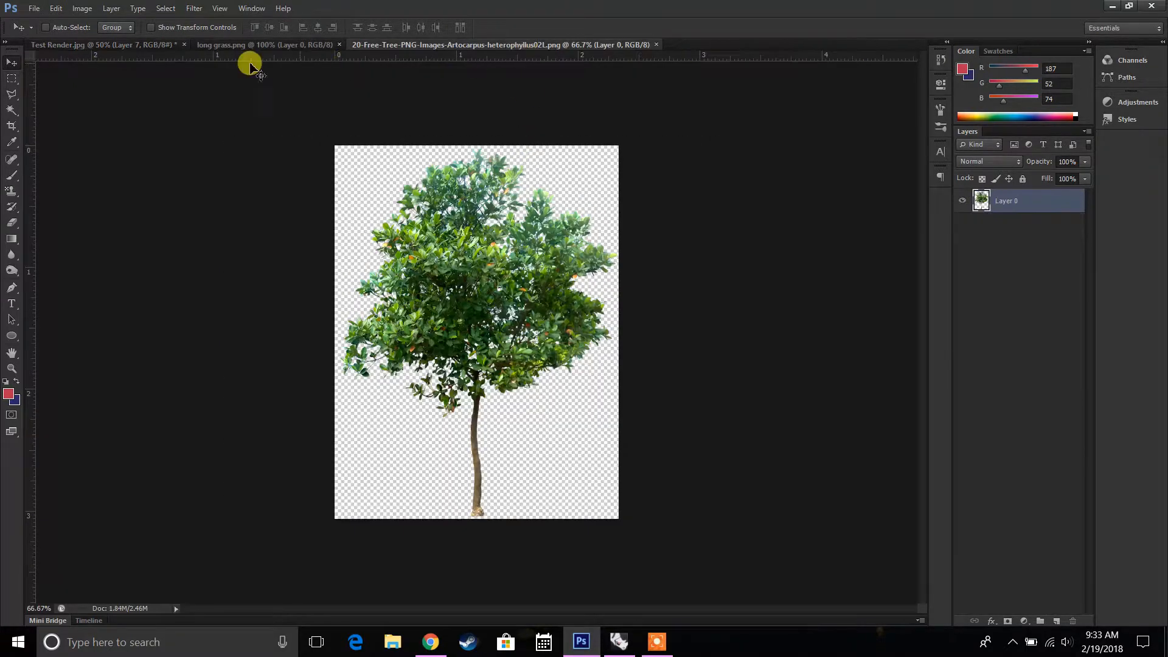
{"action": "left_click", "coordinate": [12, 79]}
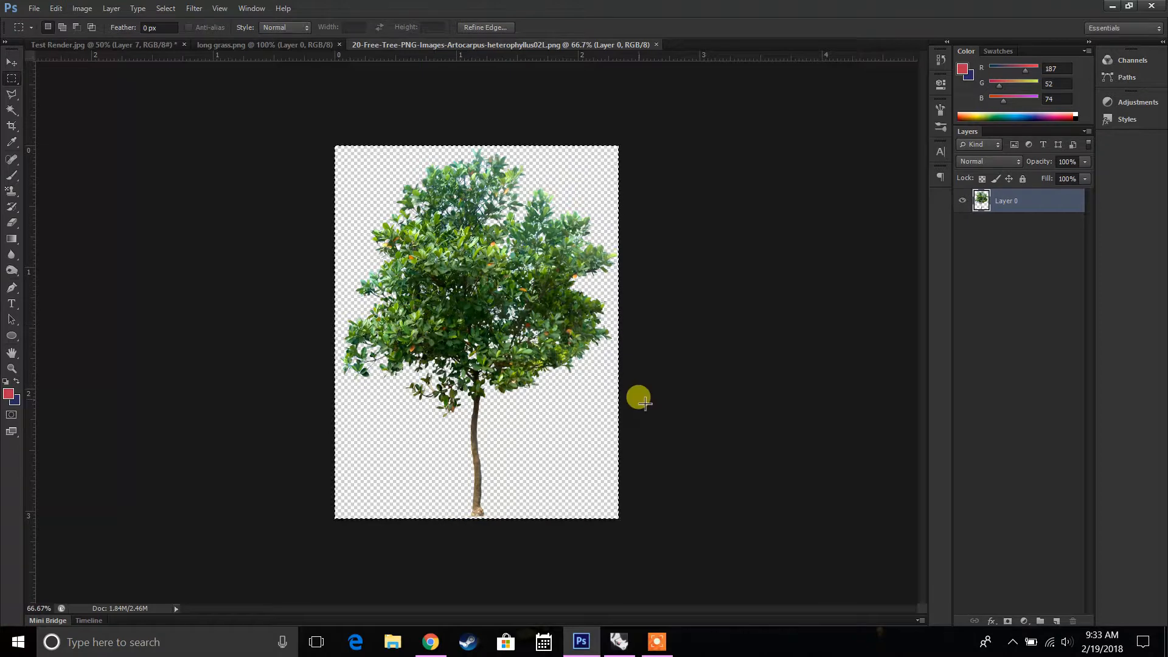
{"action": "left_click", "coordinate": [97, 44]}
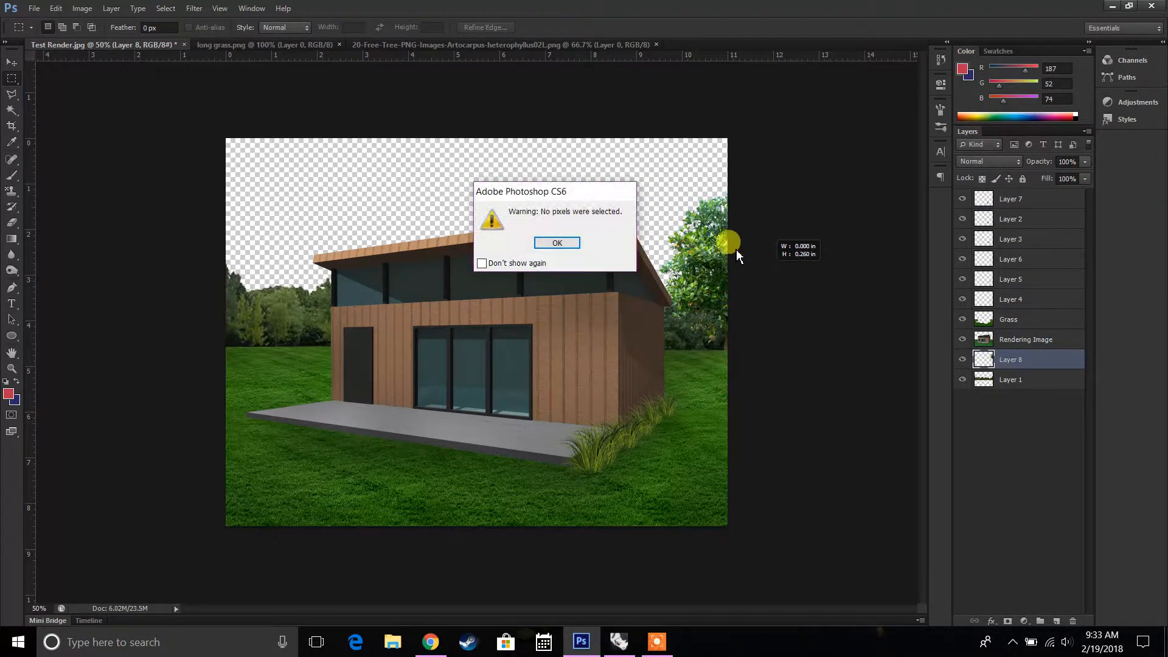
{"action": "left_click", "coordinate": [557, 243]}
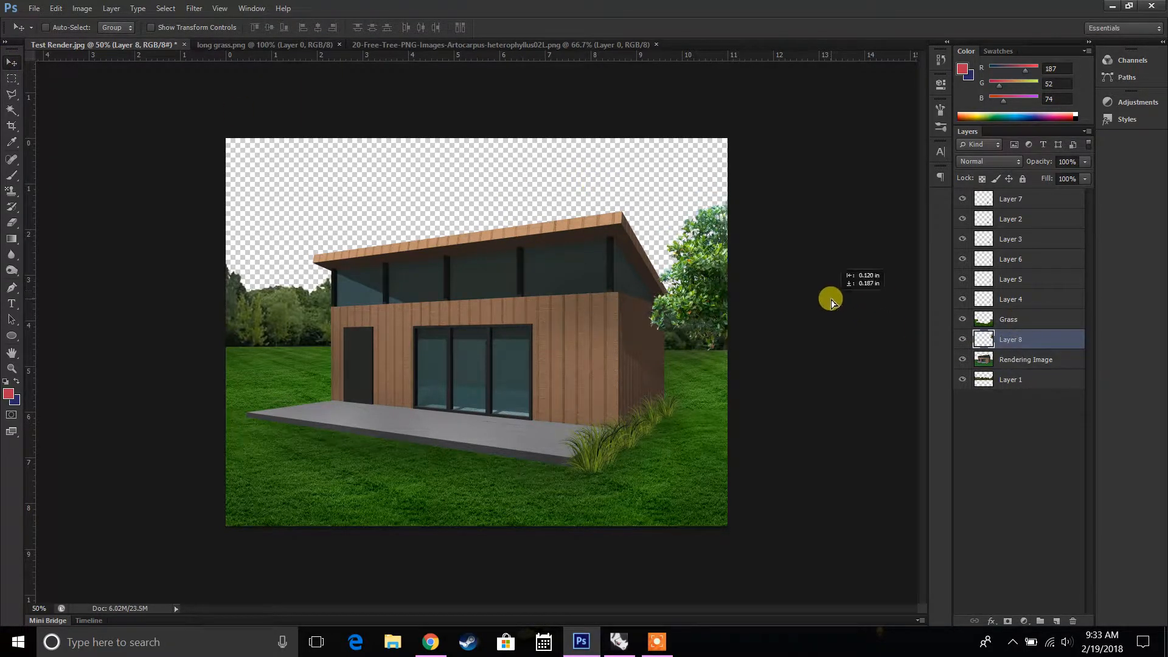
Give Layer 8's tree Brightness -56, Contrast -11 and 91% opacity.
{"action": "left_click", "coordinate": [82, 8]}
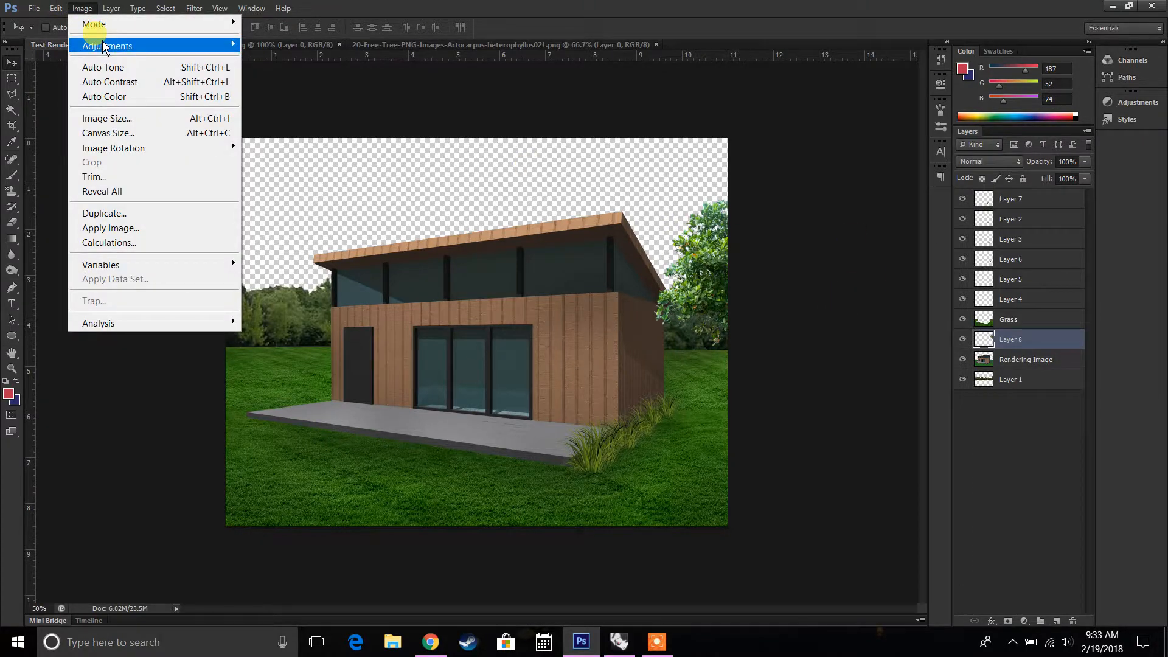
{"action": "left_click", "coordinate": [106, 46]}
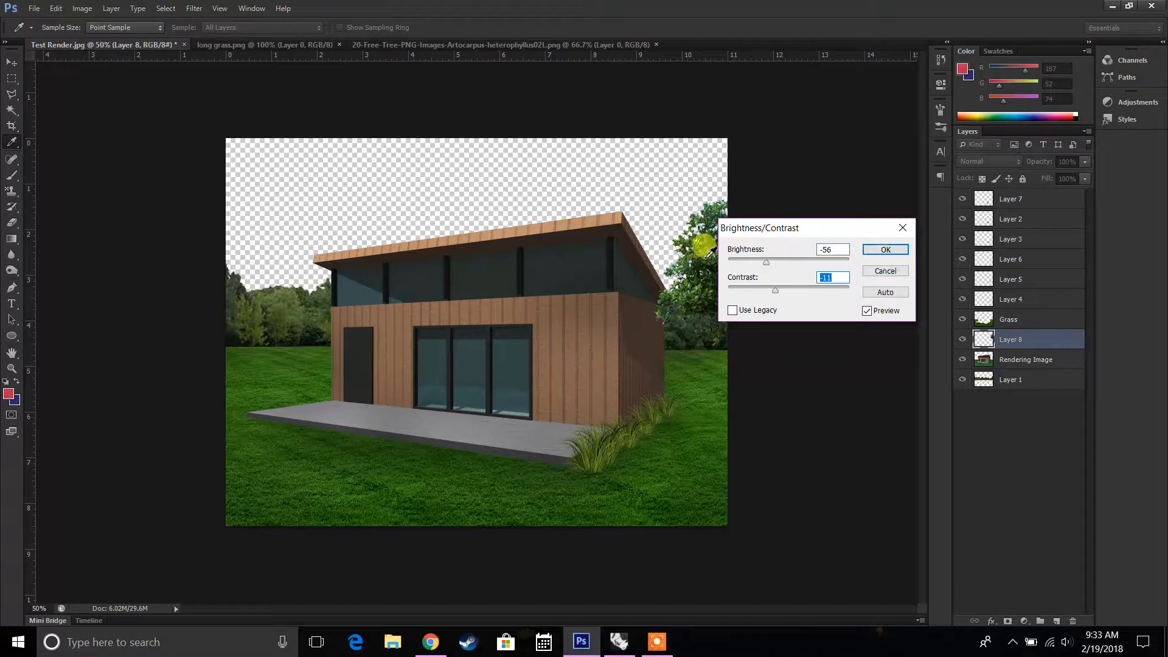
{"action": "left_click", "coordinate": [886, 249]}
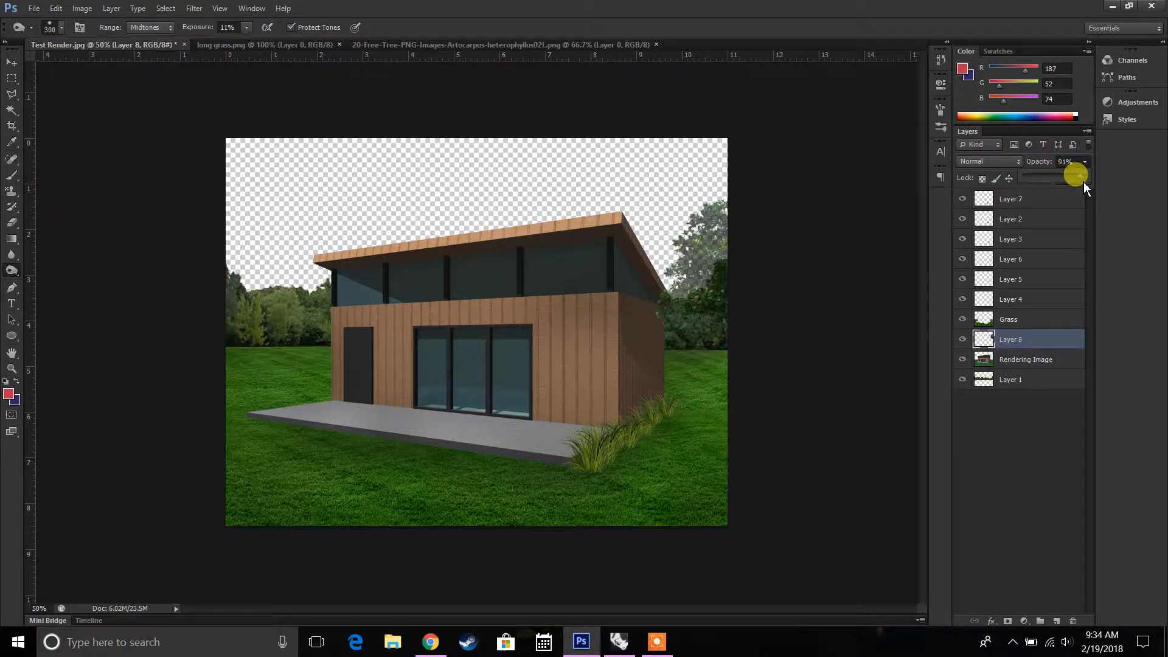
{"action": "mouse_move", "coordinate": [443, 30]}
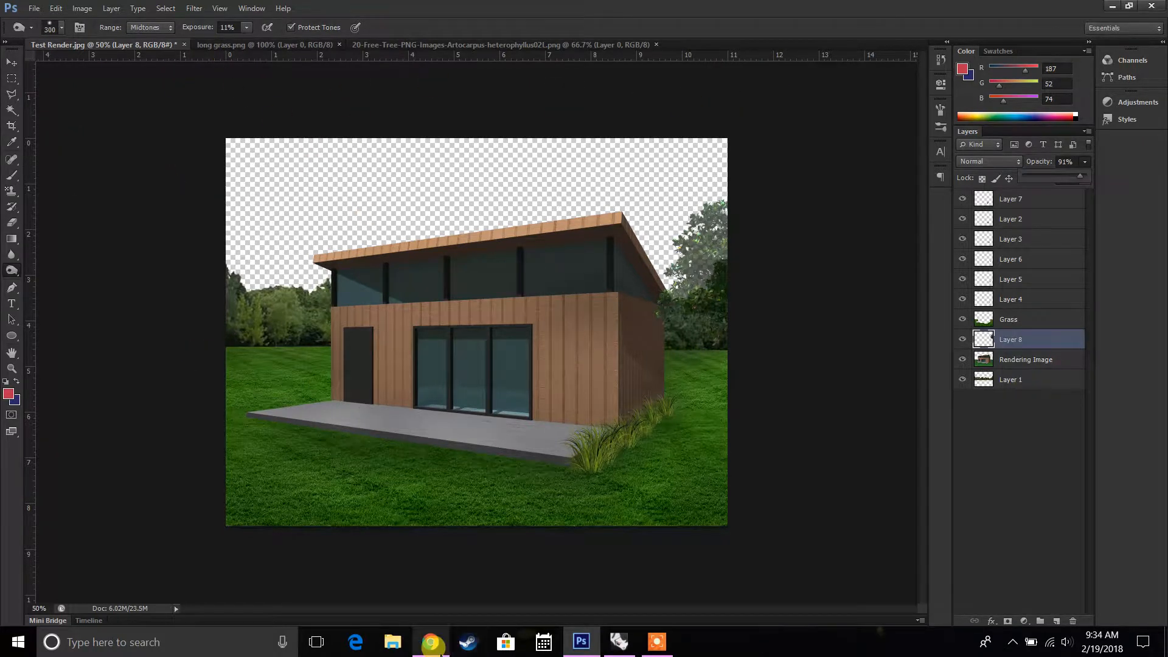
Search Google Images for 'sky png' and browse the results.
{"action": "left_click", "coordinate": [431, 641]}
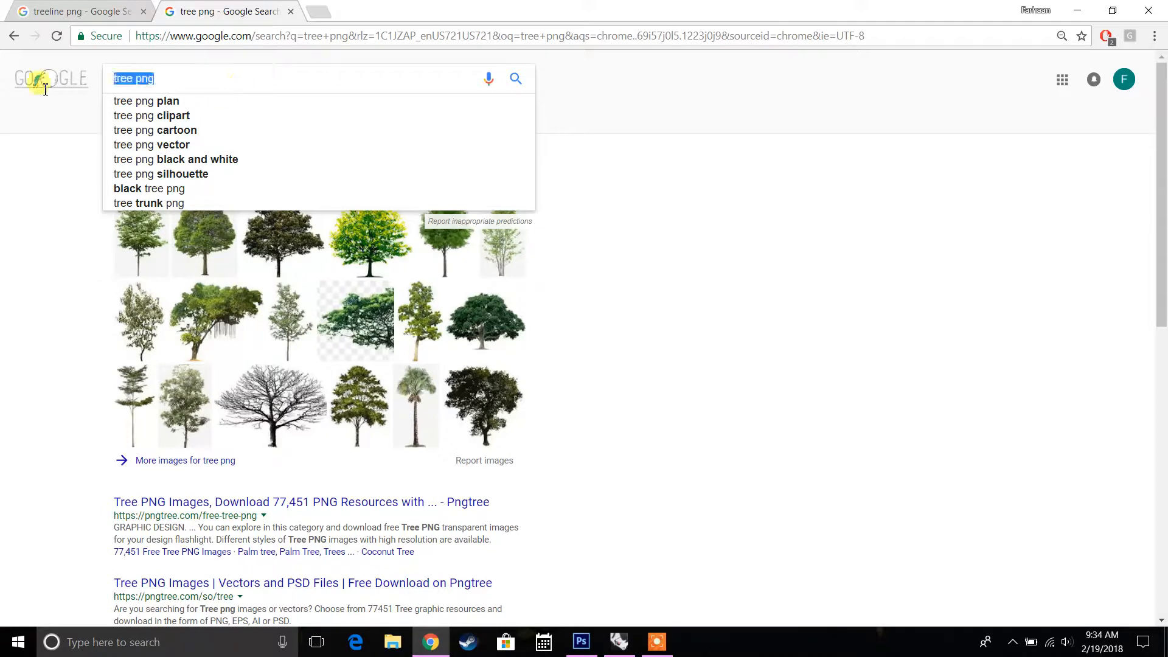
{"action": "type", "text": "sky p"}
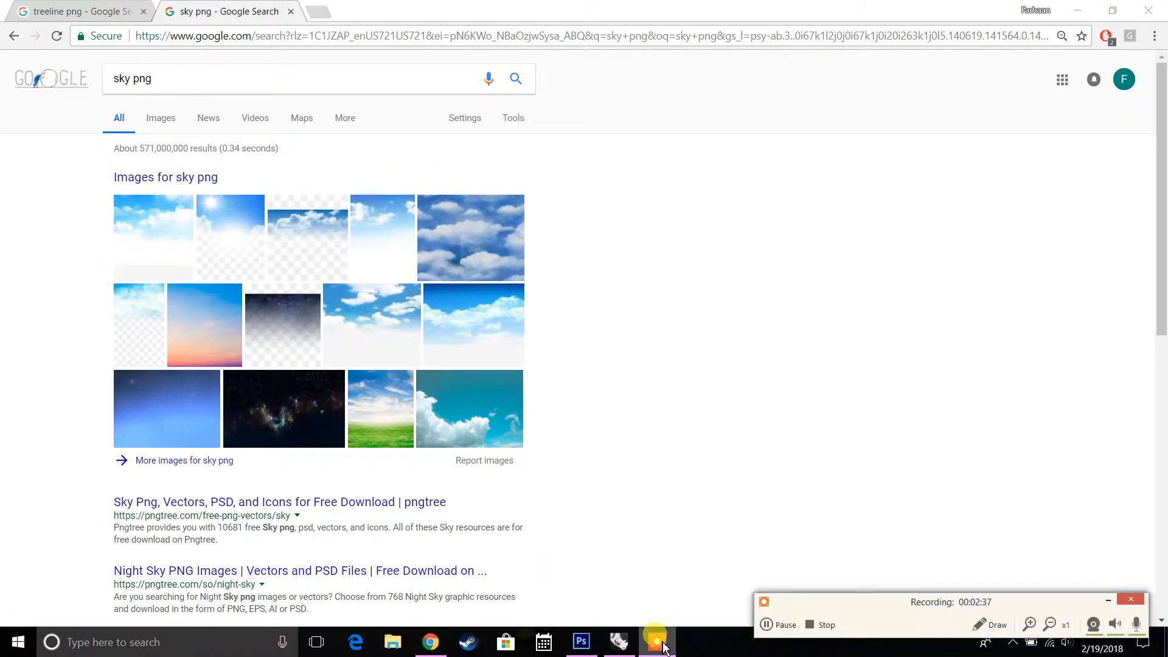
{"action": "left_click", "coordinate": [160, 117]}
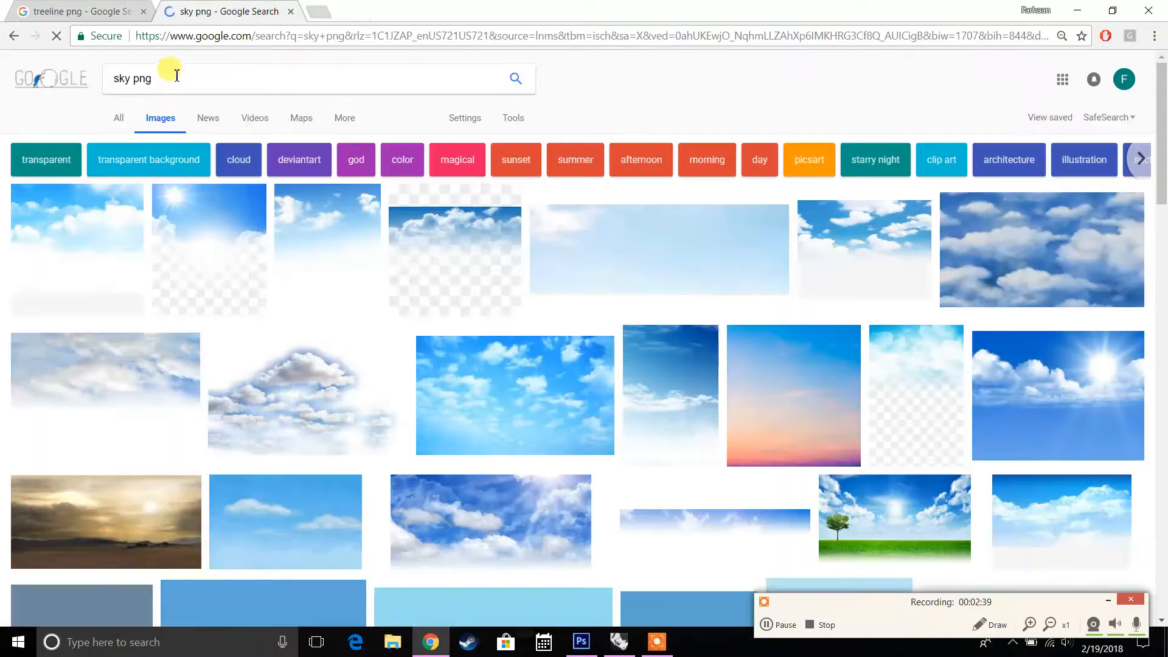
{"action": "mouse_move", "coordinate": [644, 283]}
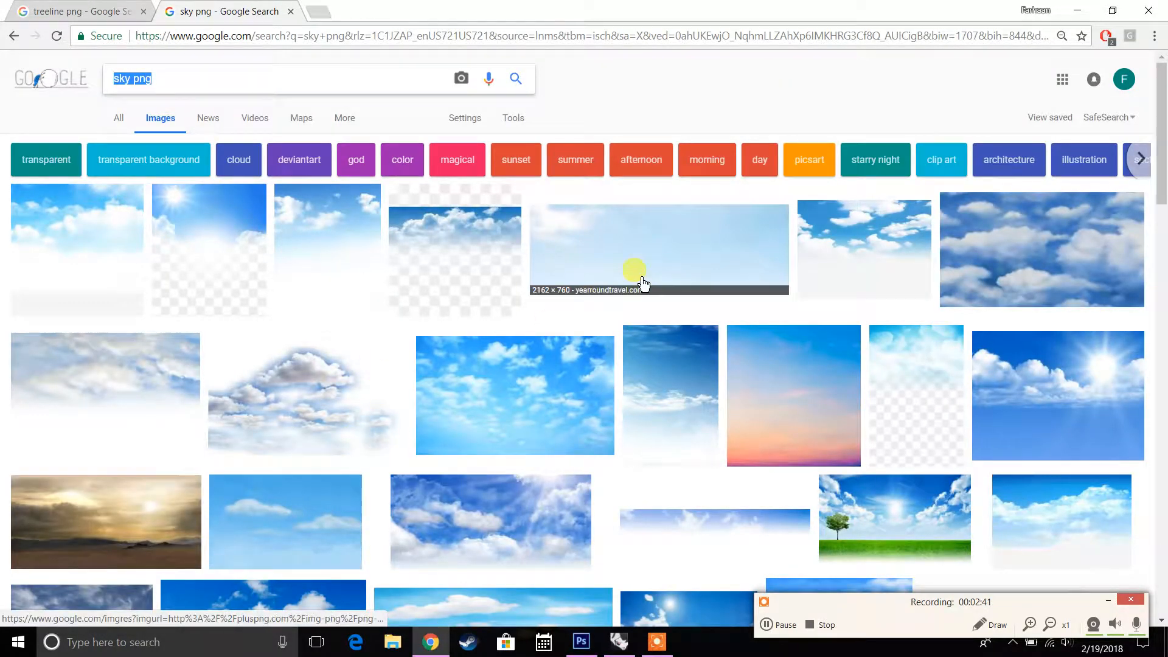
{"action": "scroll", "scroll_direction": "down", "scroll_amount": 3}
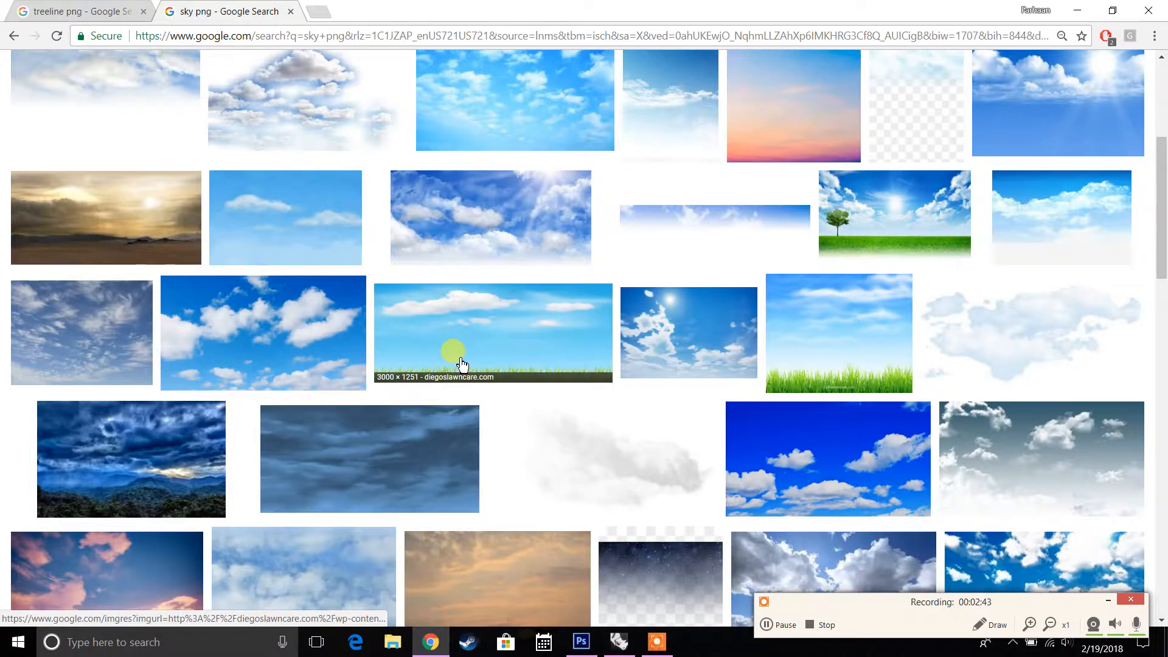
{"action": "scroll", "scroll_direction": "up", "scroll_amount": 3}
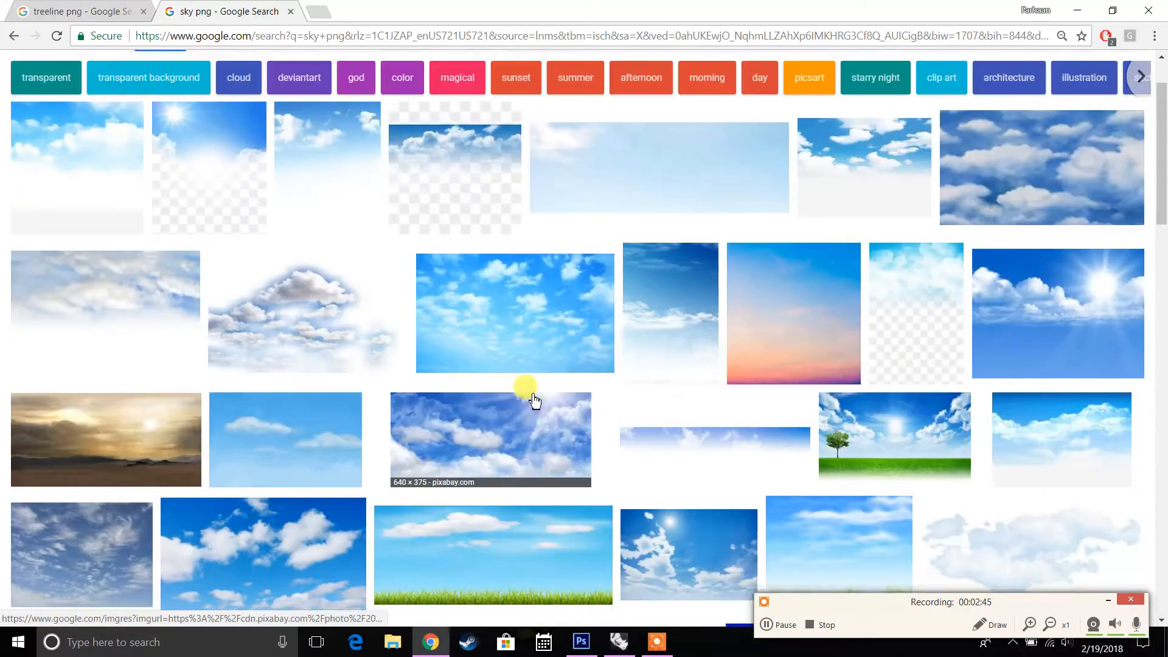
{"action": "scroll", "scroll_direction": "up", "scroll_amount": 3}
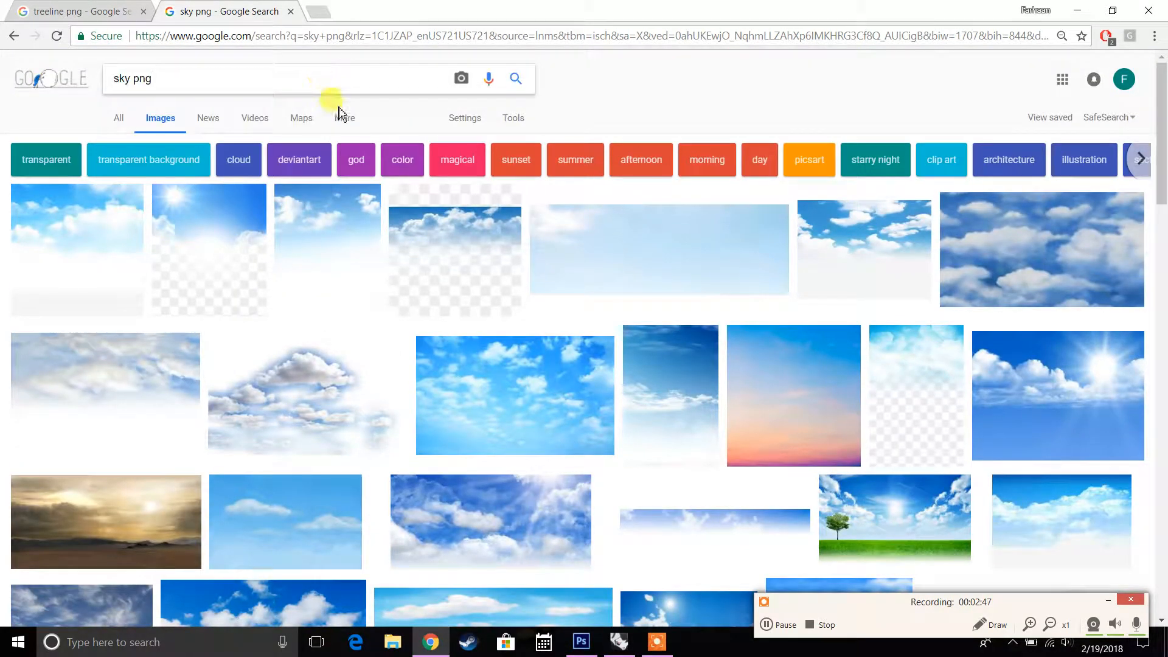
Search 'rendering sky' and preview a bright blue sky with wispy clouds.
{"action": "type", "text": "rendering sky"}
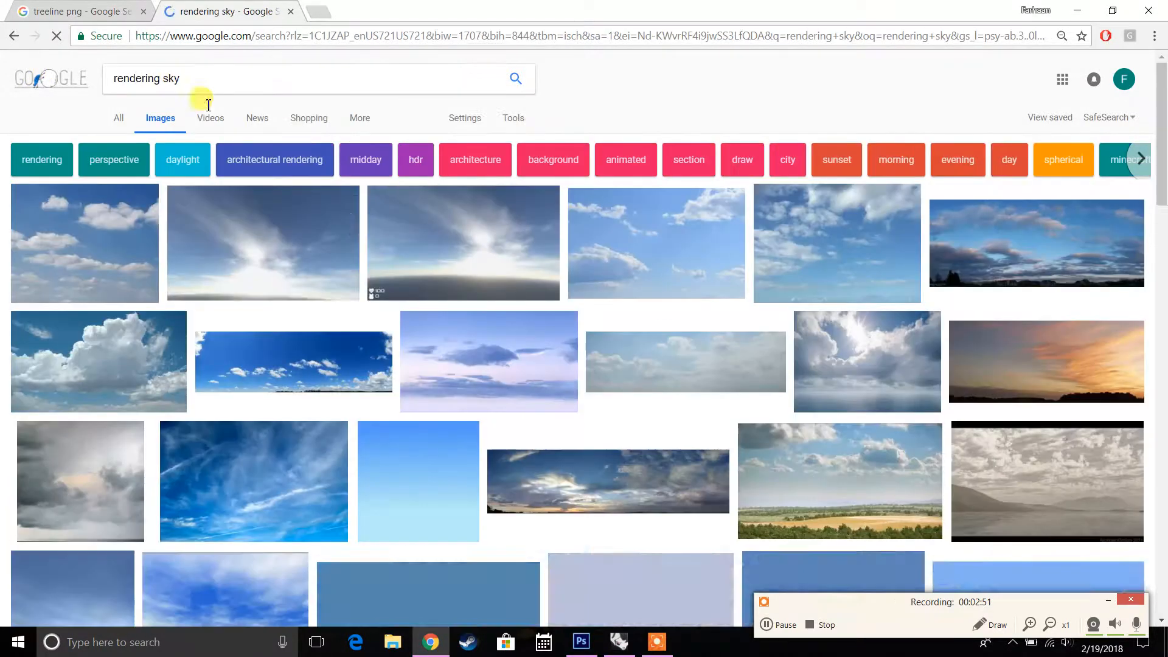
{"action": "mouse_move", "coordinate": [481, 363]}
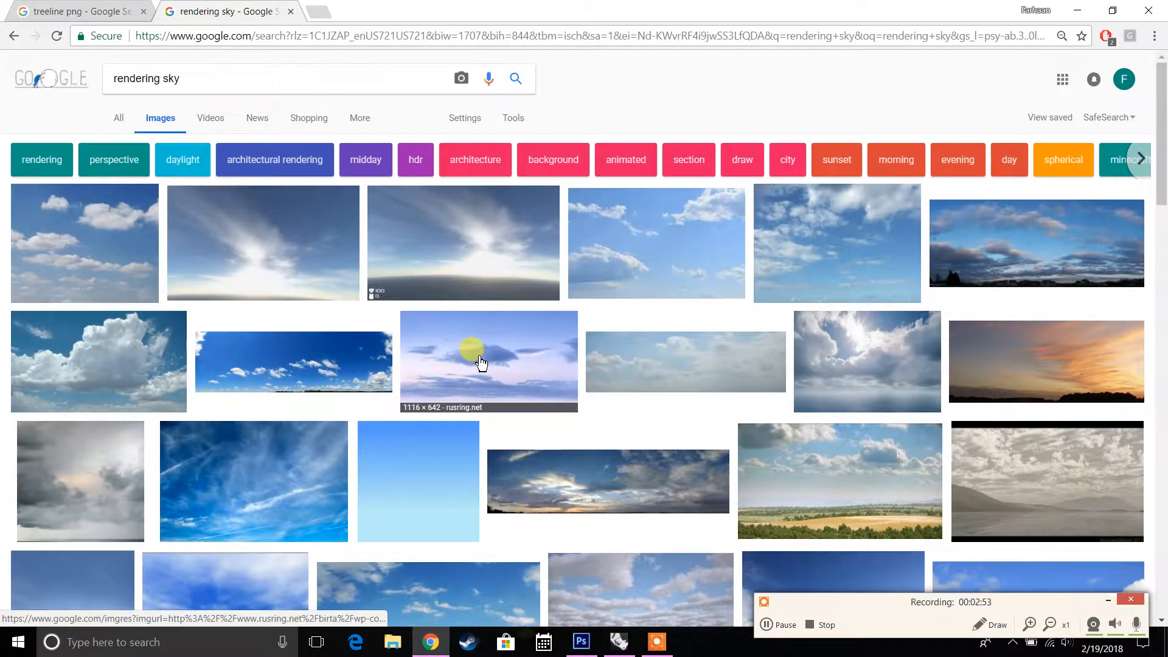
{"action": "scroll", "scroll_direction": "down", "scroll_amount": 3}
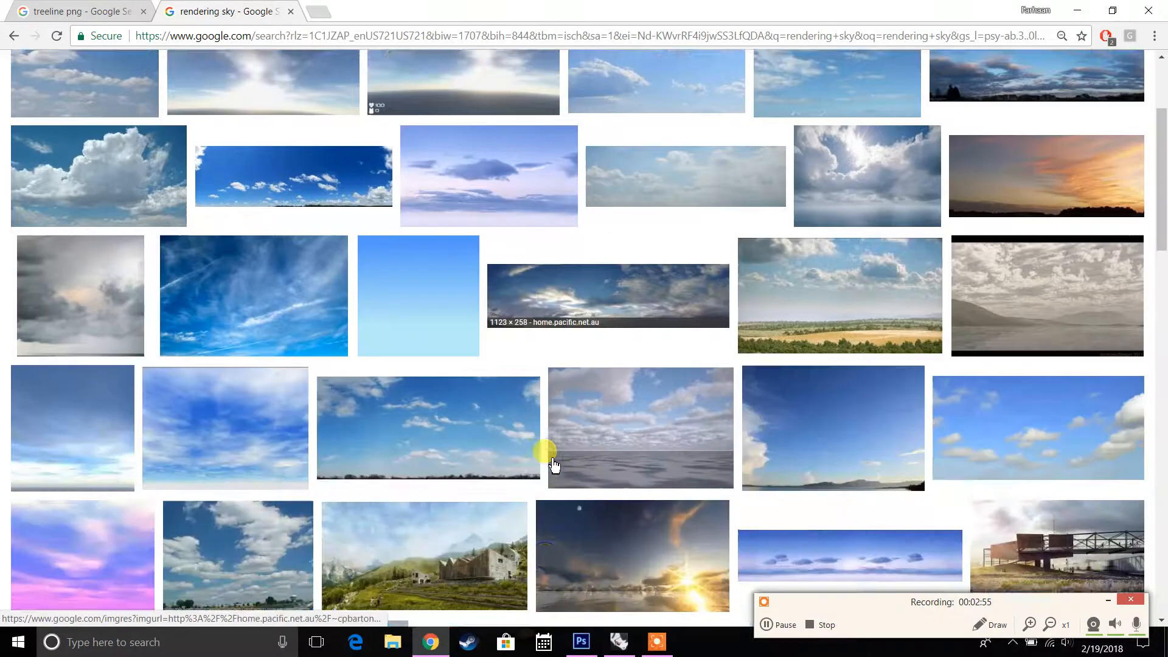
{"action": "scroll", "scroll_direction": "down", "scroll_amount": 3}
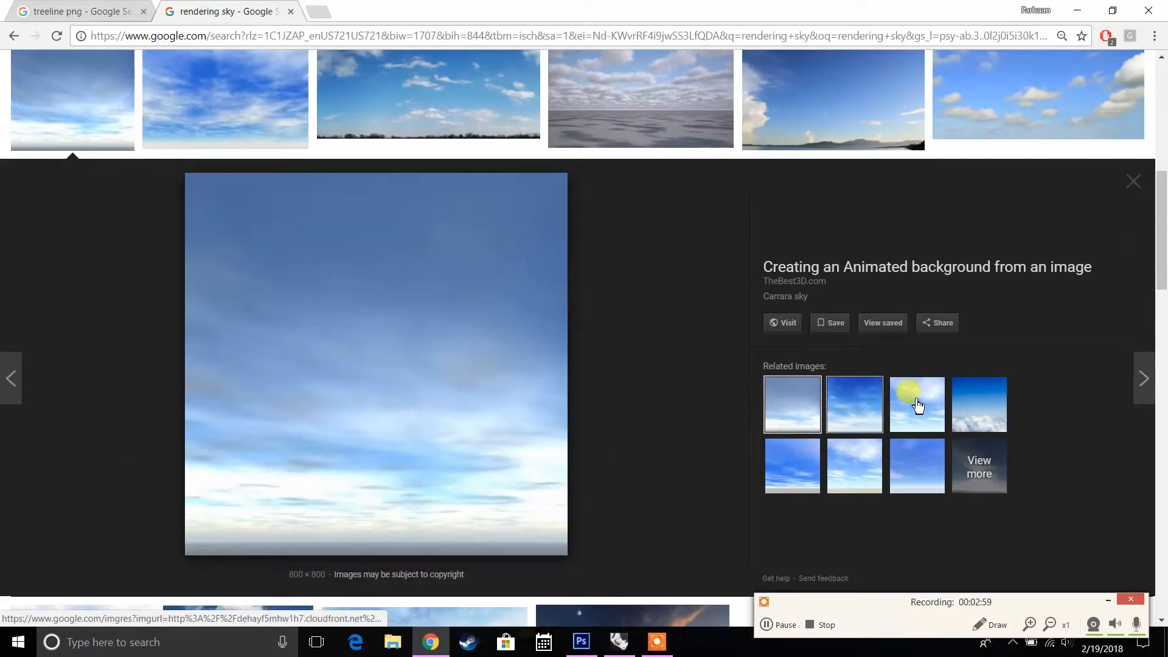
{"action": "left_click", "coordinate": [916, 405]}
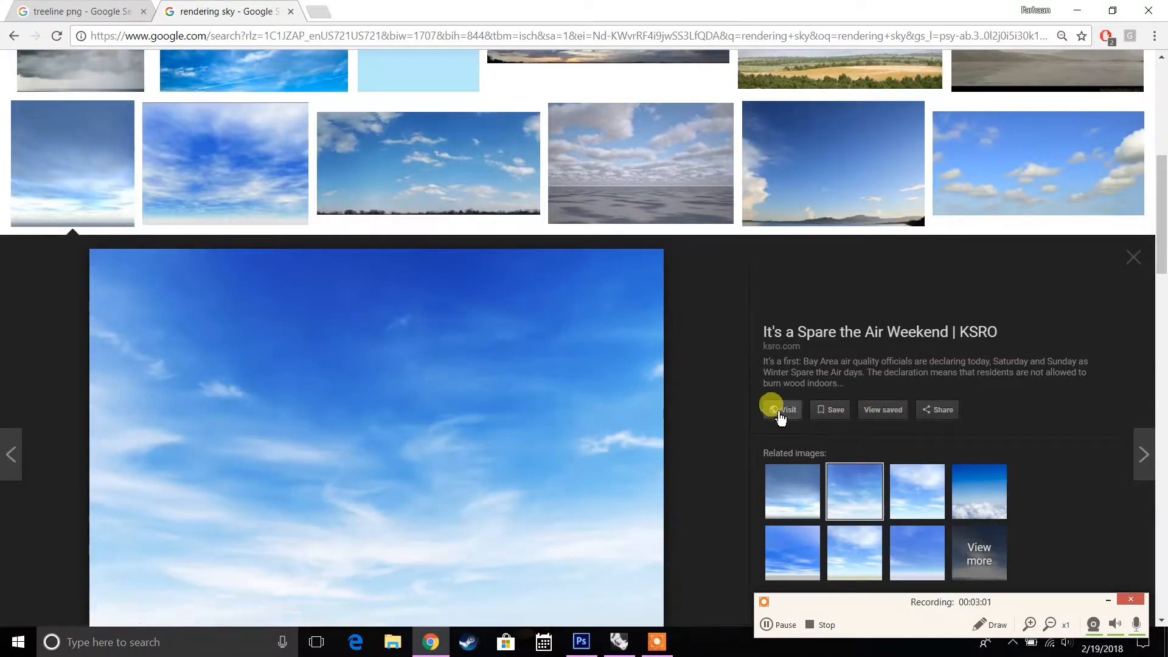
{"action": "mouse_move", "coordinate": [585, 603]}
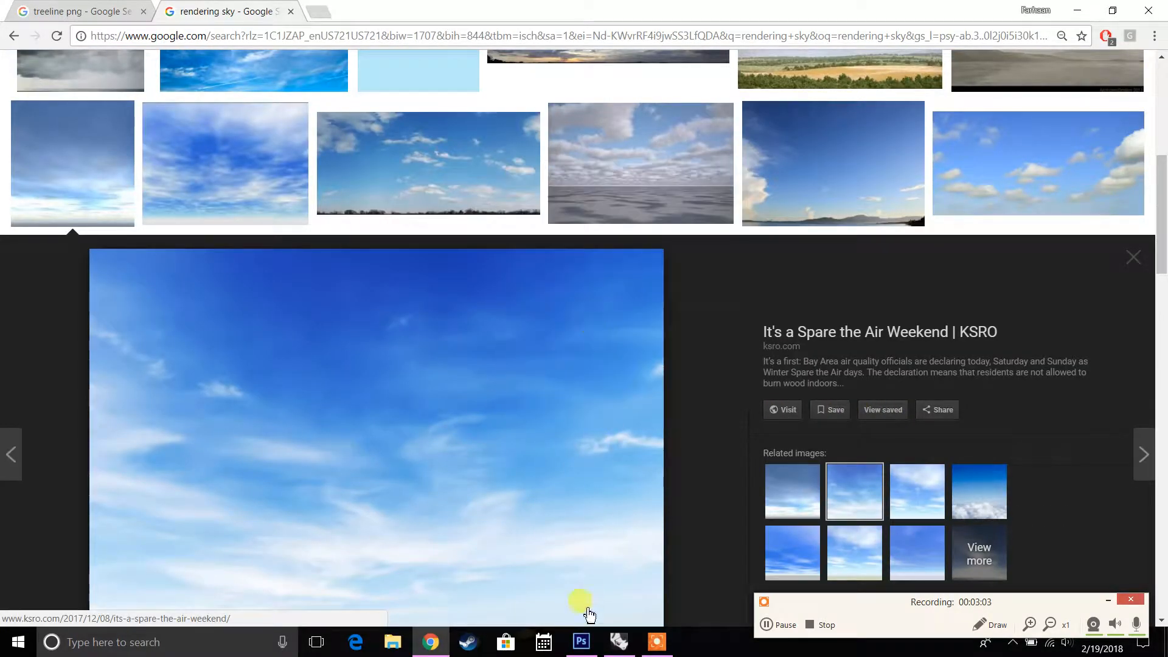
Lower Layer 9's sky saturation with Hue/Saturation for a softer blue.
{"action": "left_click", "coordinate": [580, 642]}
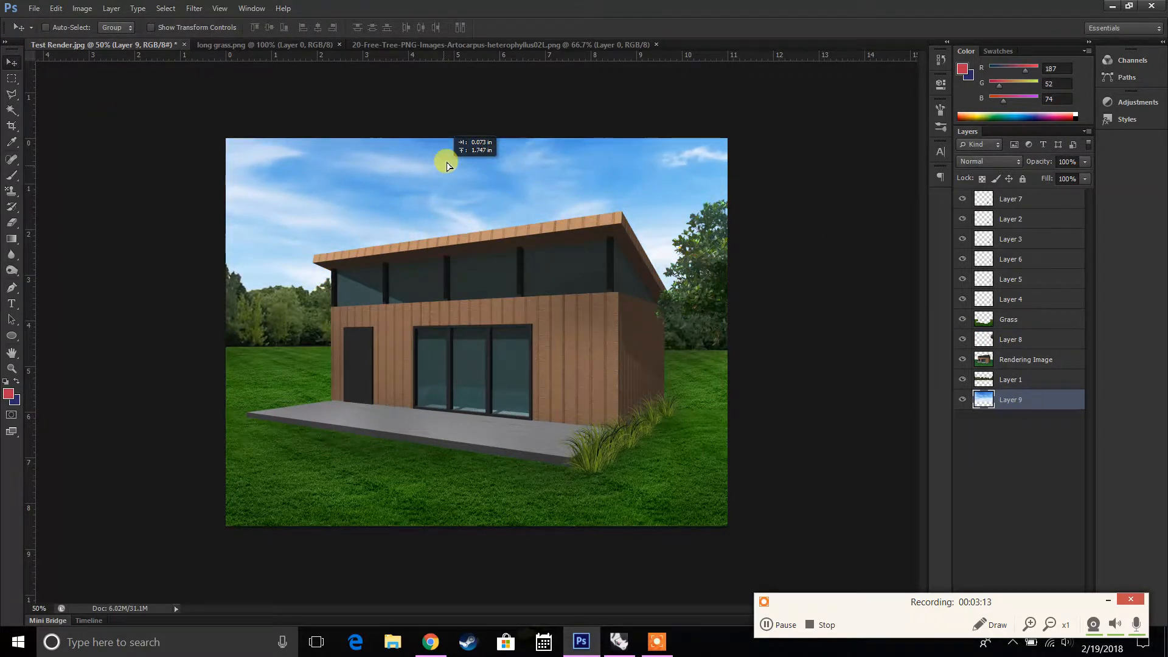
{"action": "left_click", "coordinate": [82, 8]}
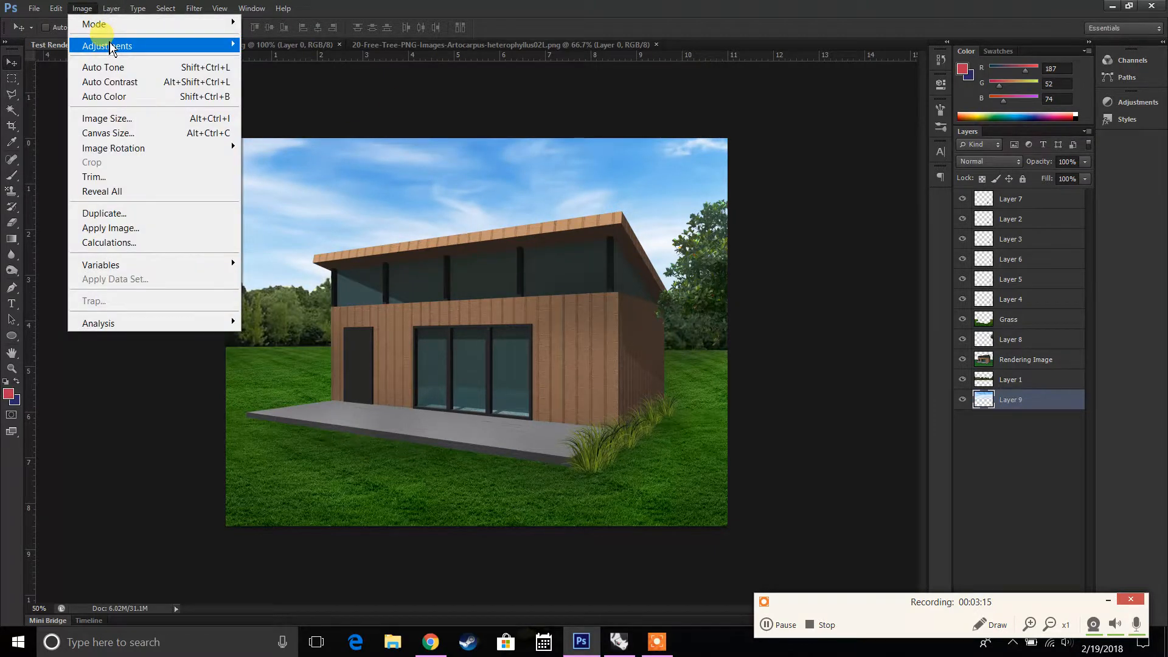
{"action": "left_click", "coordinate": [106, 46]}
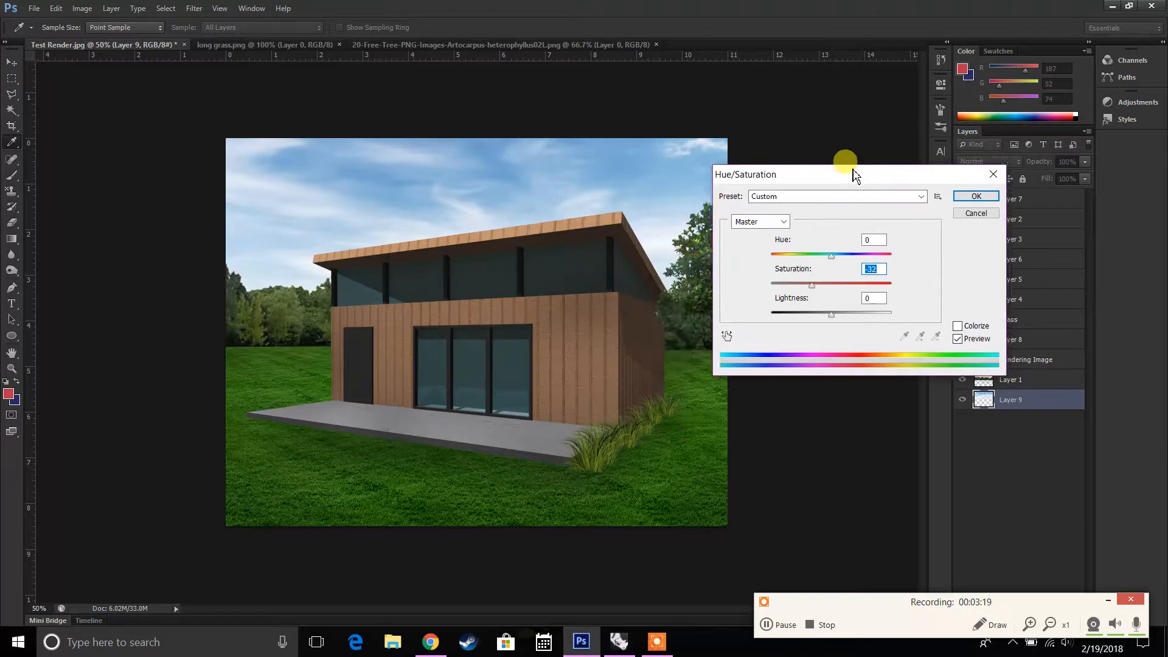
{"action": "left_click_drag", "start_coordinate": [745, 175], "coordinate": [681, 159]}
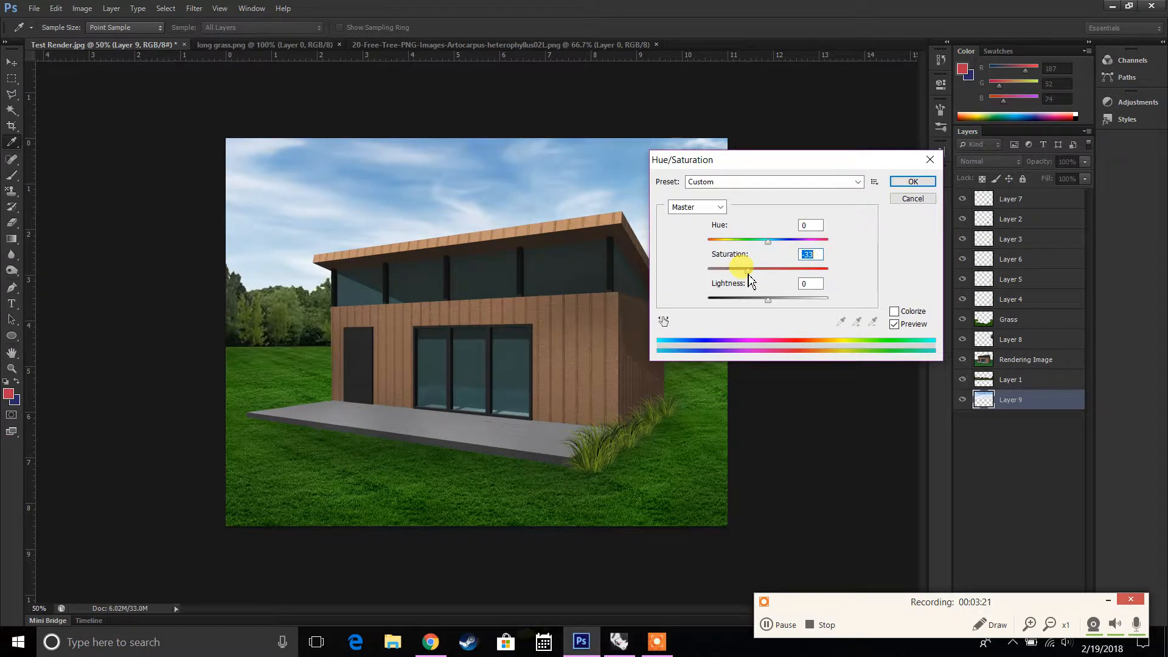
{"action": "left_click", "coordinate": [911, 181]}
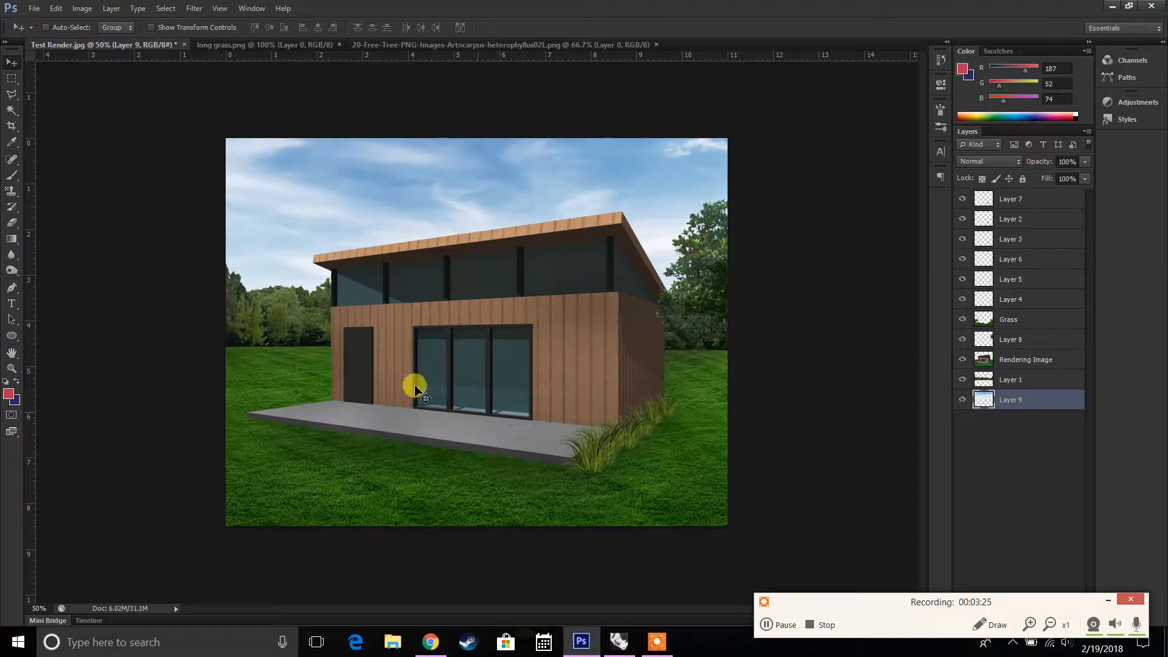
{"action": "mouse_move", "coordinate": [429, 641]}
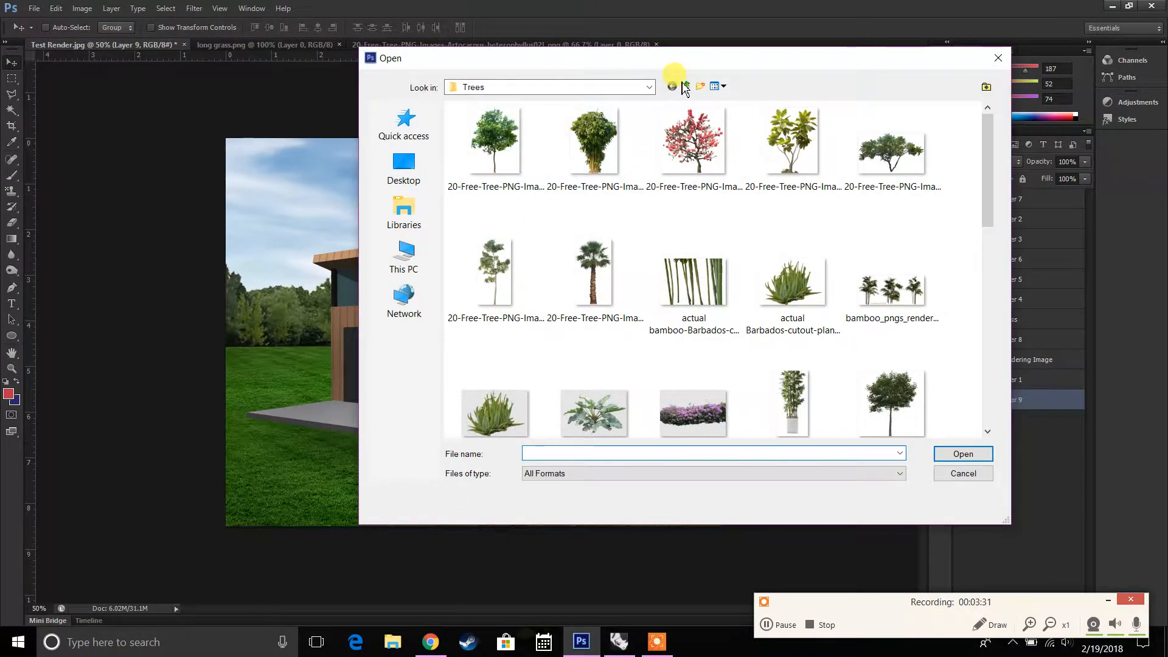
Browse to the People folder and open the womanwithcoffee cutout.
{"action": "left_click", "coordinate": [683, 86]}
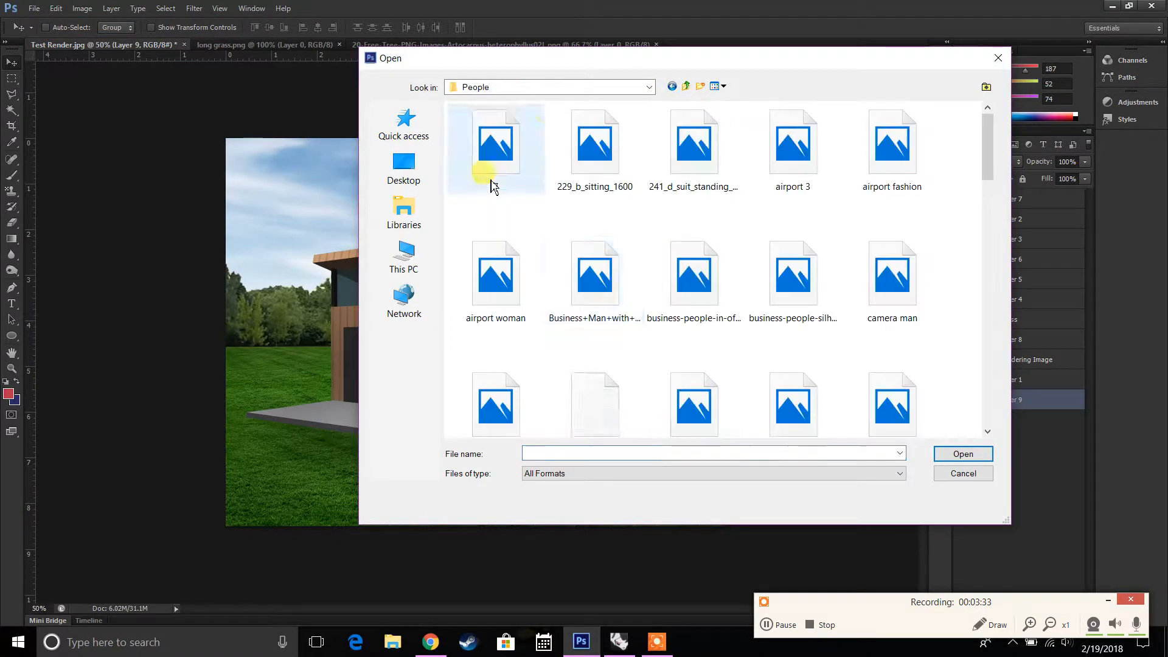
{"action": "scroll", "scroll_direction": "down", "scroll_amount": 3}
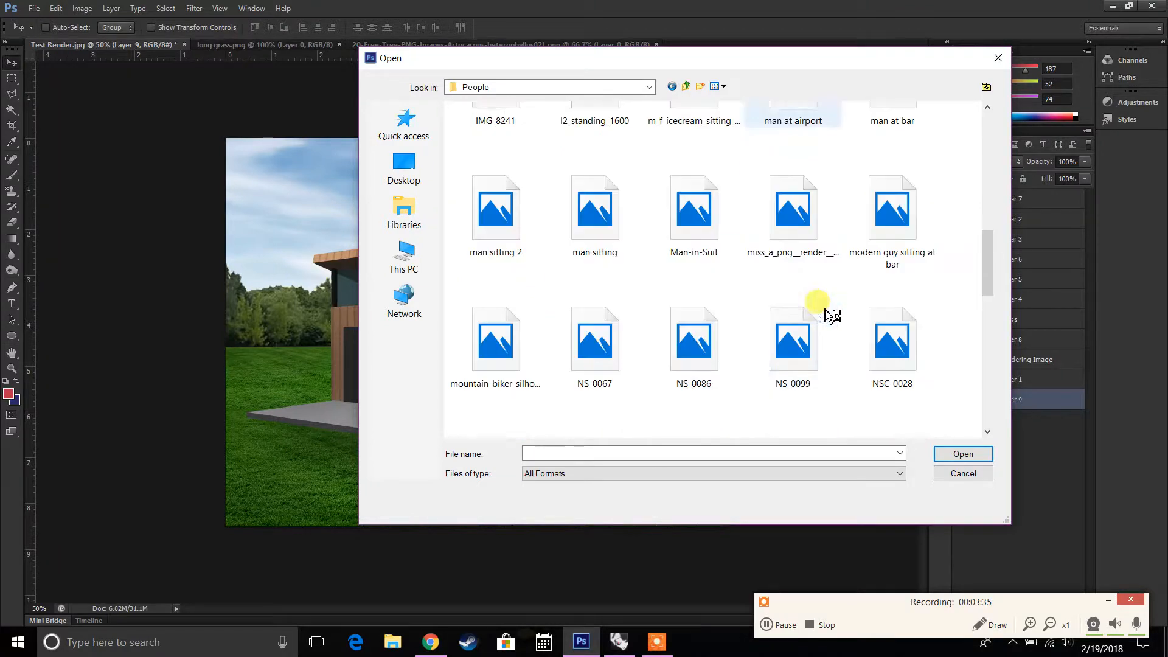
{"action": "scroll", "scroll_direction": "up", "scroll_amount": 3}
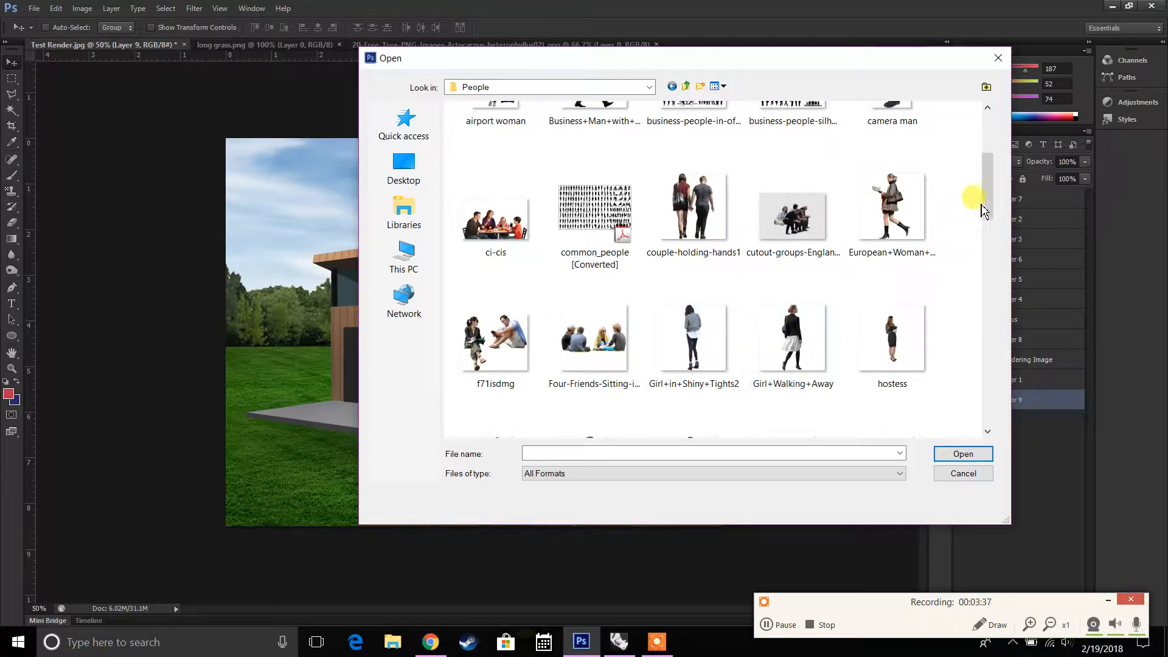
{"action": "scroll", "scroll_direction": "up", "scroll_amount": 3}
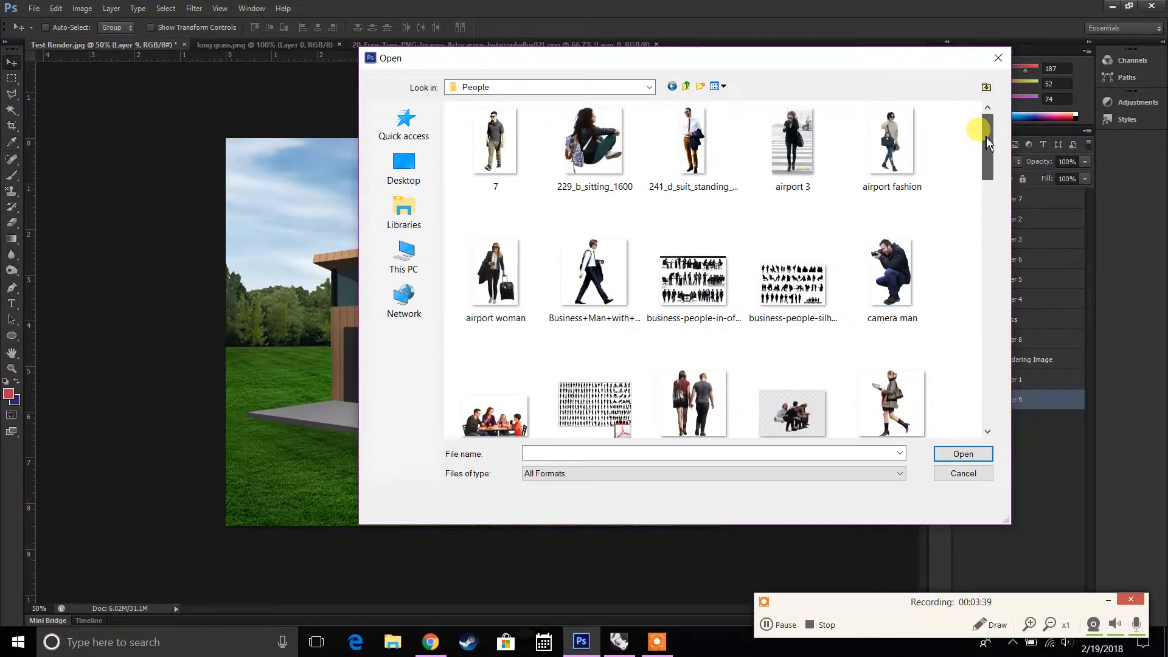
{"action": "scroll", "scroll_direction": "down", "scroll_amount": 3}
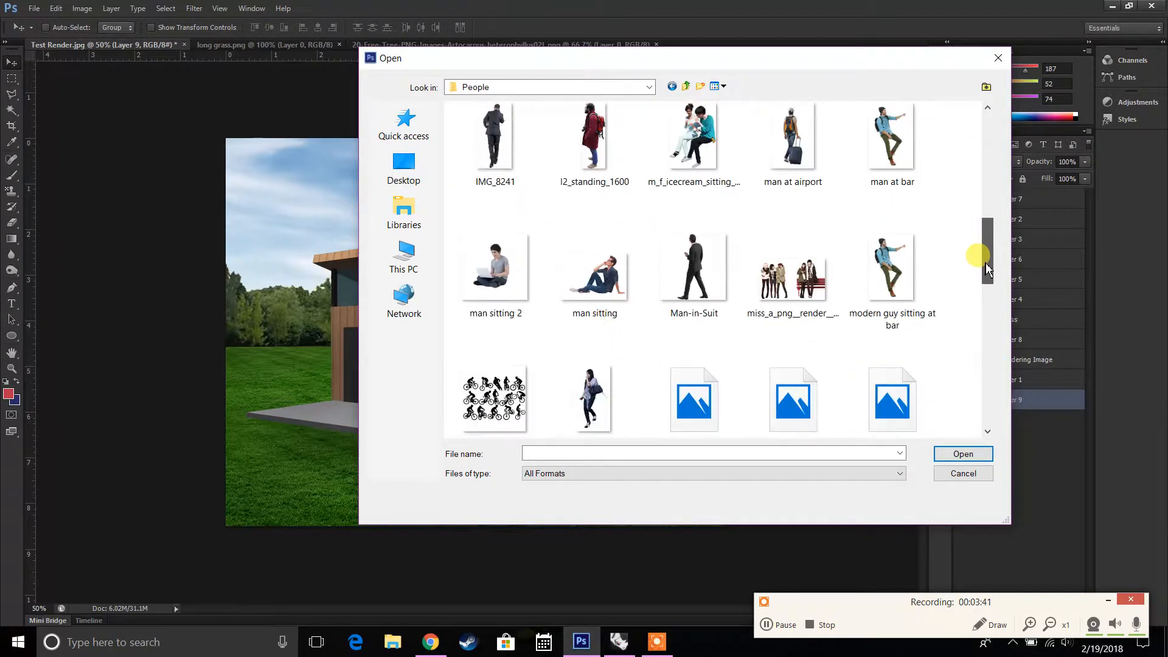
{"action": "scroll", "scroll_direction": "down", "scroll_amount": 3}
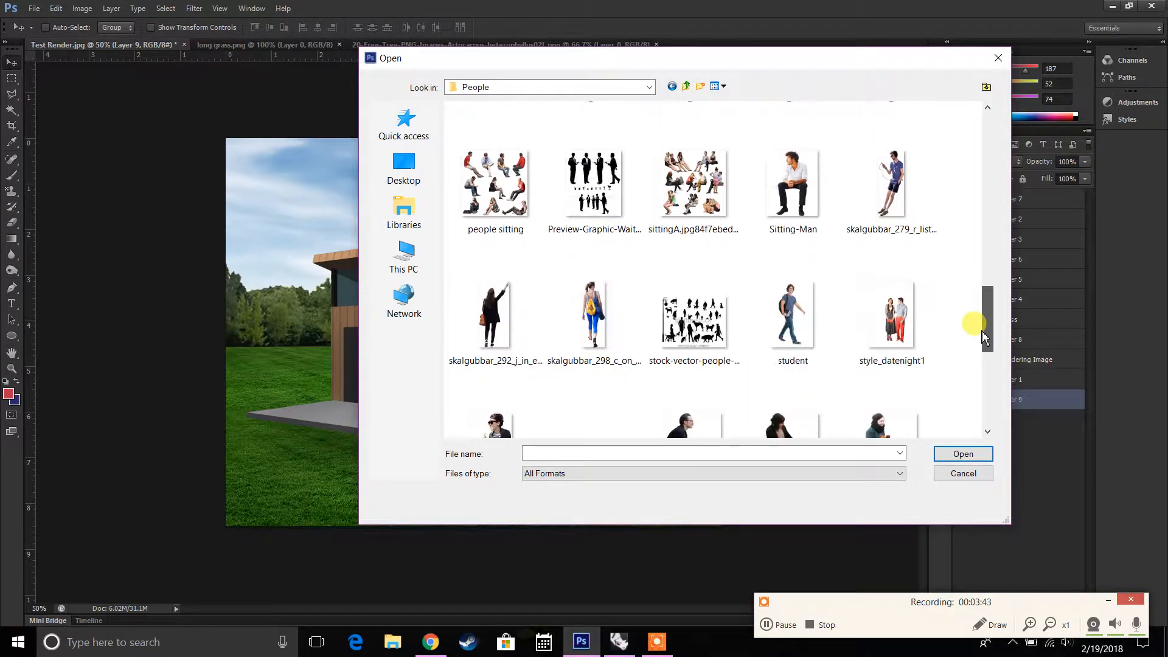
{"action": "scroll", "scroll_direction": "down", "scroll_amount": 3}
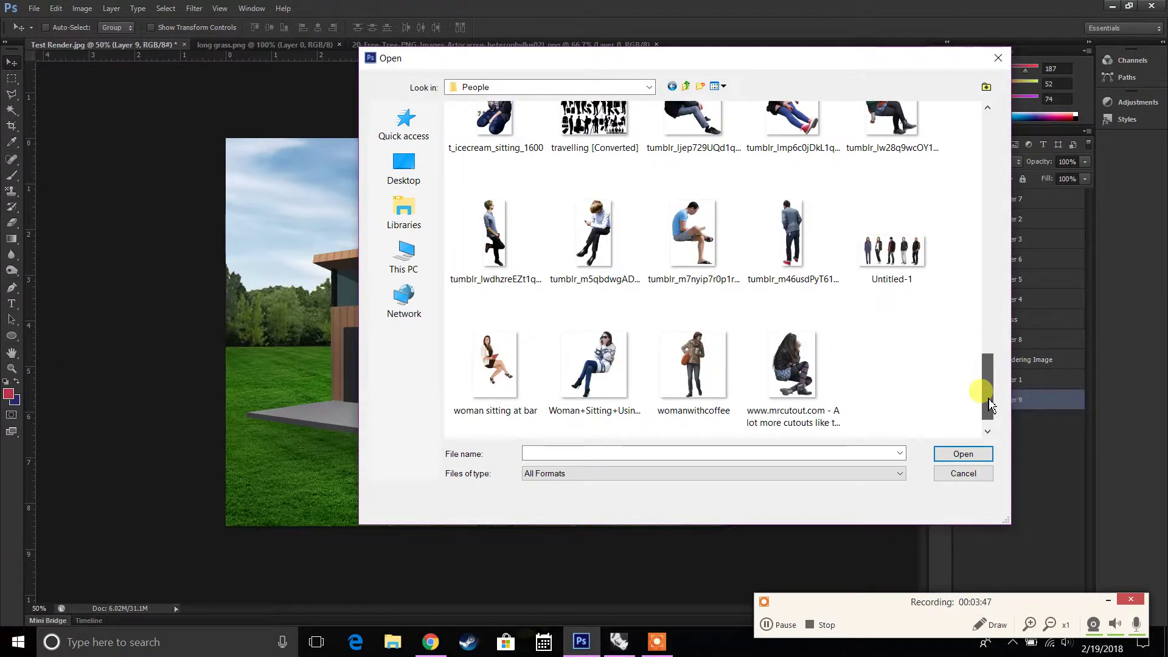
{"action": "left_click", "coordinate": [693, 365]}
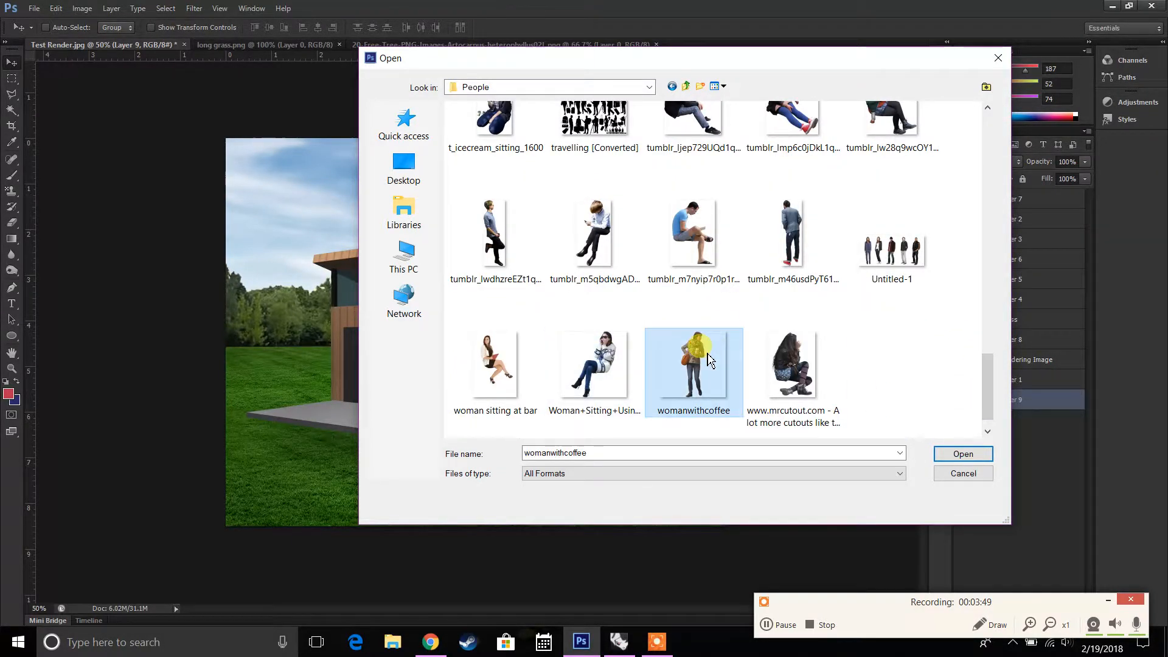
{"action": "left_click", "coordinate": [962, 454]}
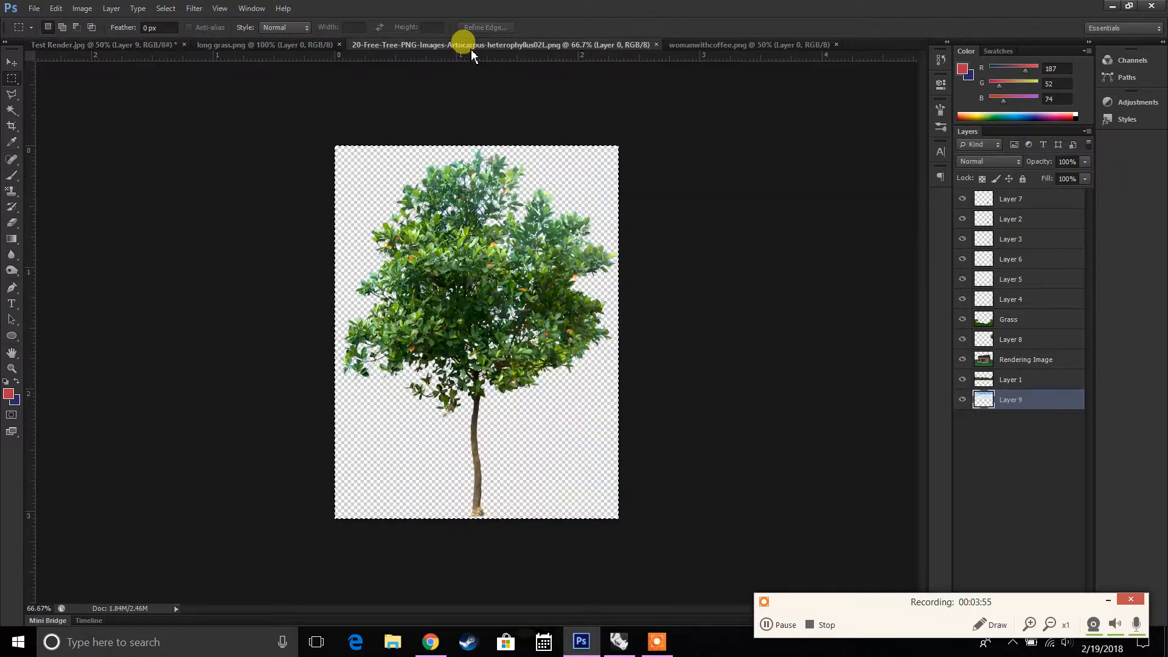
Drag the woman into Test Render, scale it with Ctrl+T and place it on the terrace.
{"action": "left_click", "coordinate": [100, 44]}
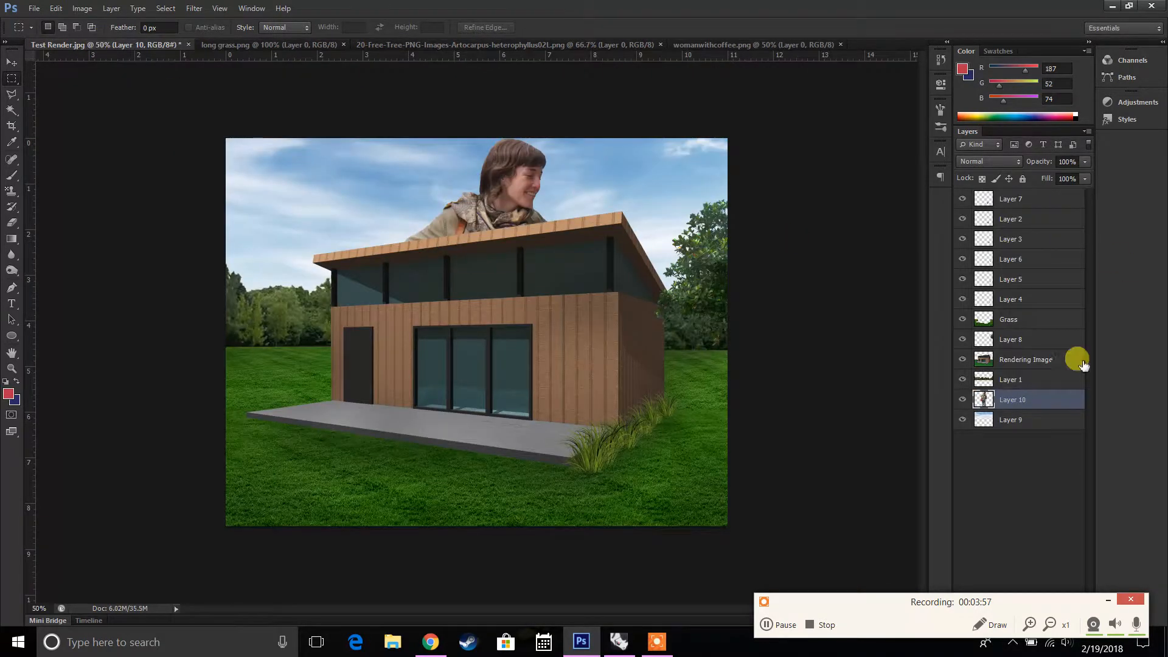
{"action": "mouse_move", "coordinate": [1091, 376]}
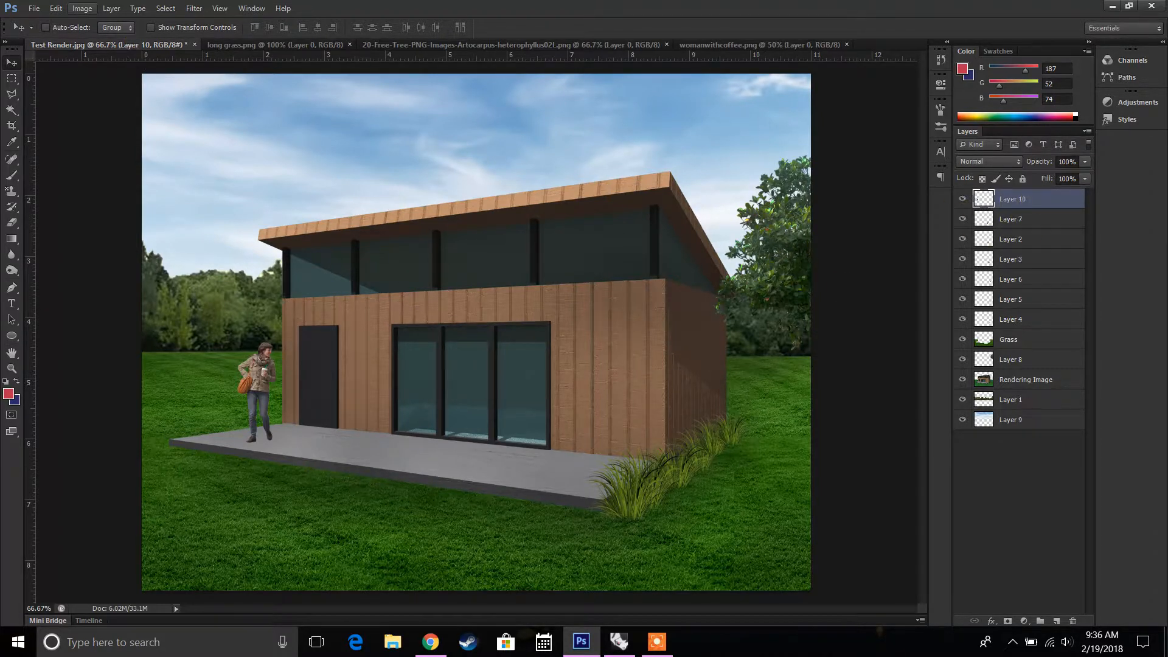
{"action": "mouse_move", "coordinate": [82, 8]}
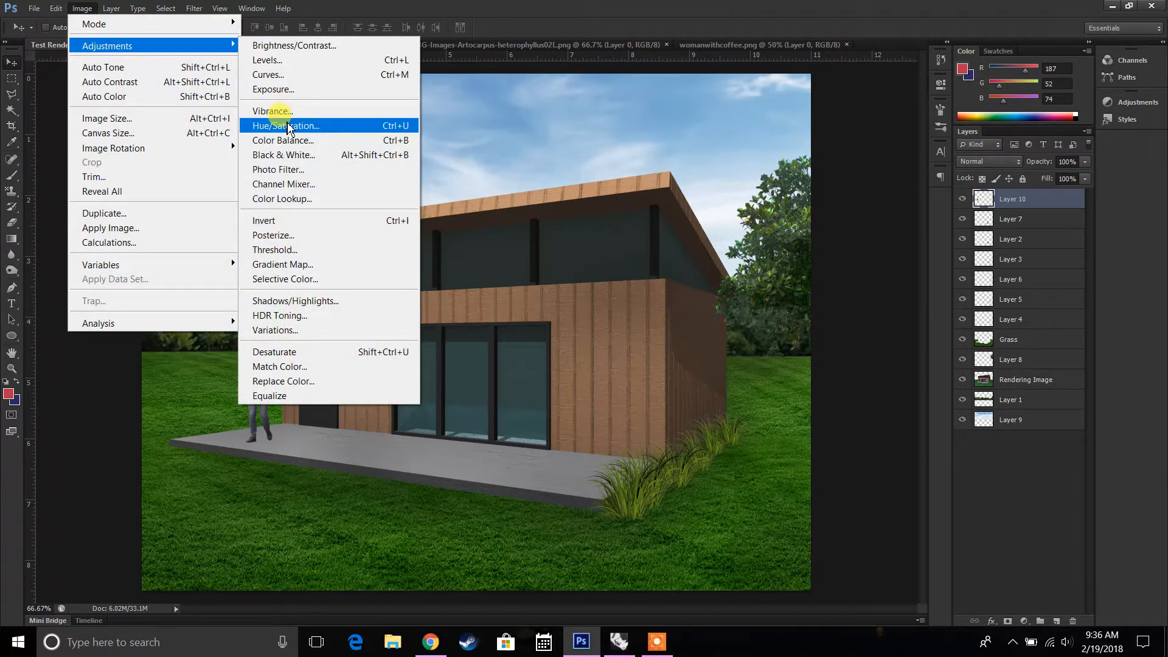
Make the woman white with Hue/Saturation Lightness +100 and set layer opacity to 70%.
{"action": "left_click", "coordinate": [285, 125]}
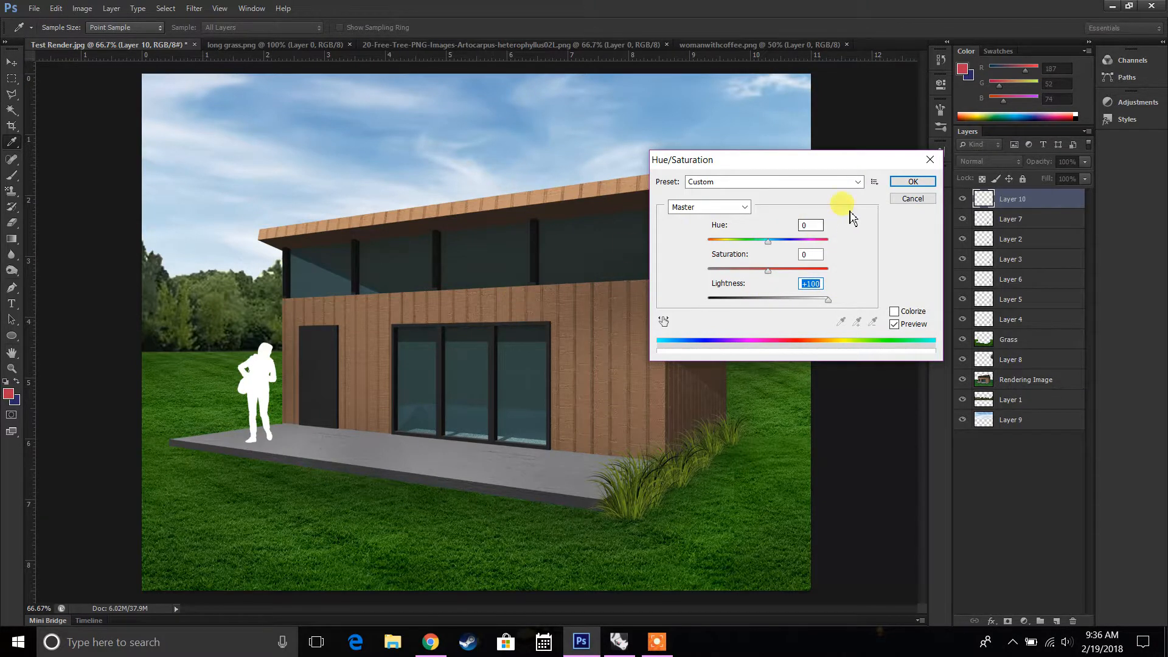
{"action": "left_click", "coordinate": [912, 181]}
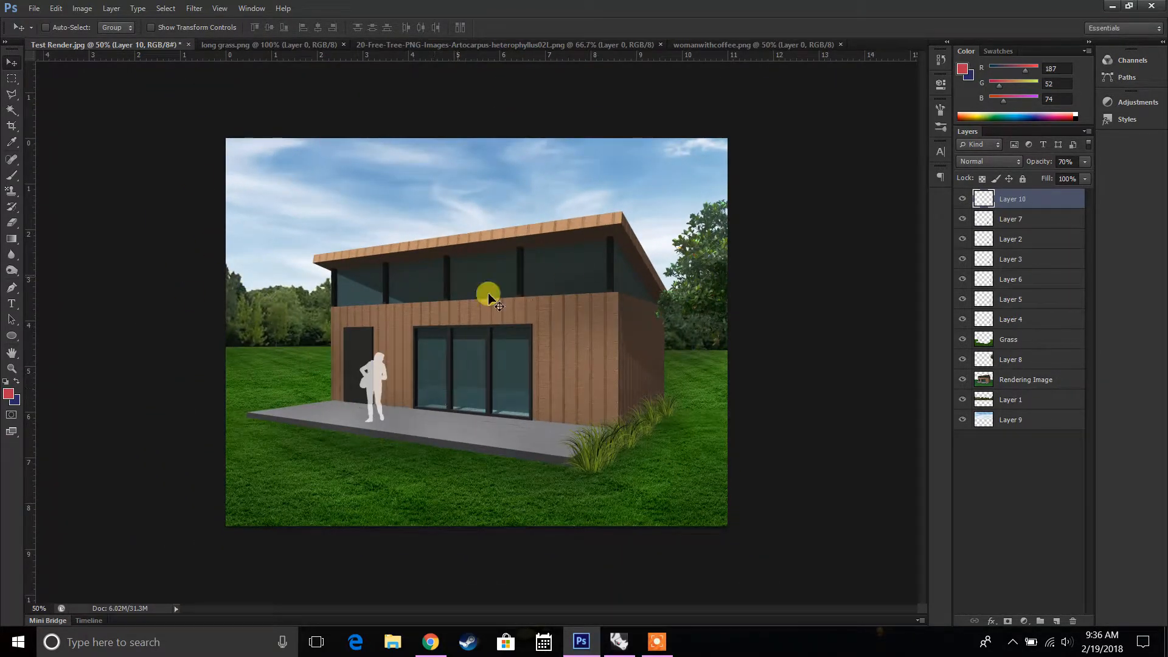
{"action": "mouse_move", "coordinate": [1084, 553]}
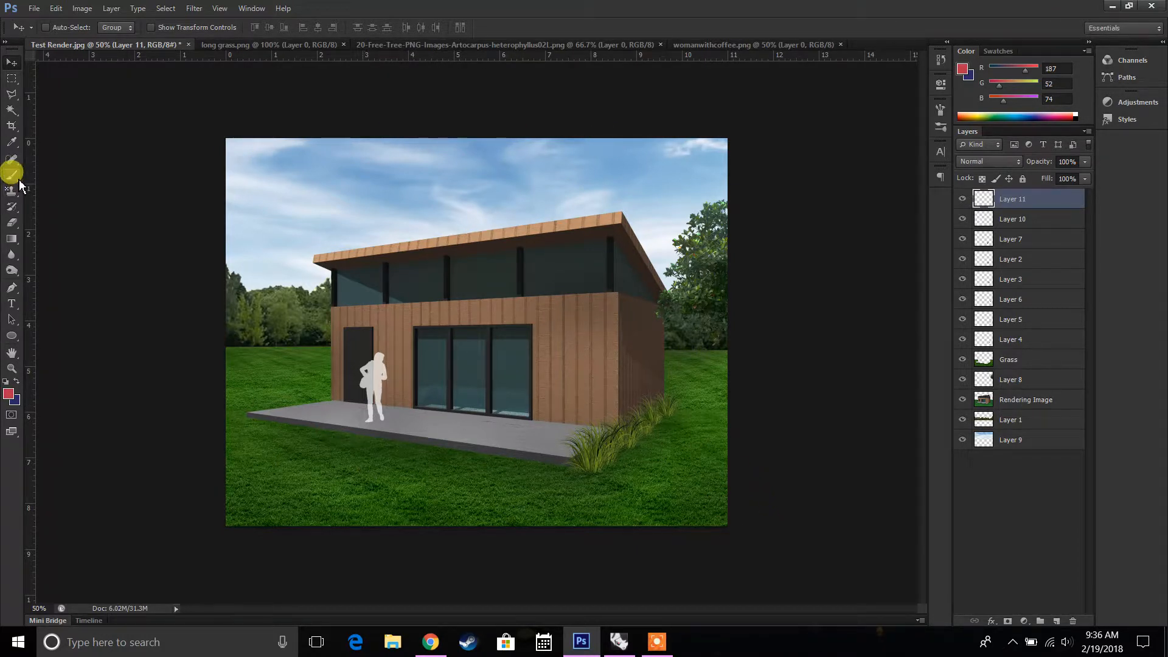
{"action": "mouse_move", "coordinate": [176, 166]}
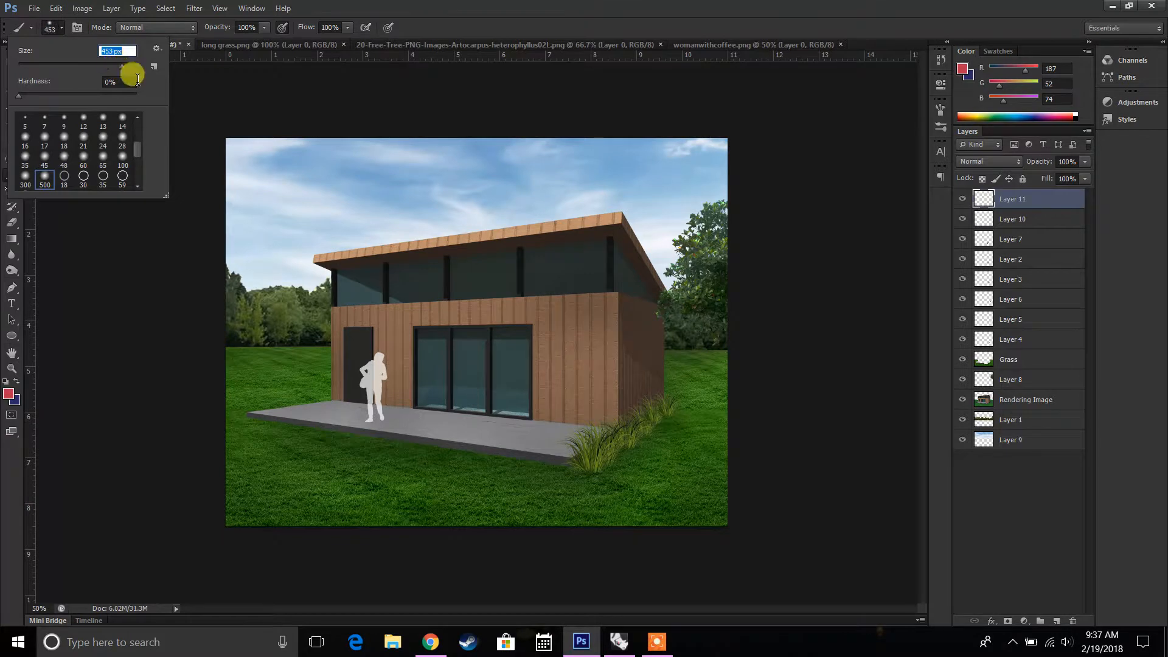
Paint near-black edges with a 0%-hardness brush on a new layer at 22% opacity.
{"action": "left_click_drag", "start_coordinate": [138, 72], "coordinate": [126, 66]}
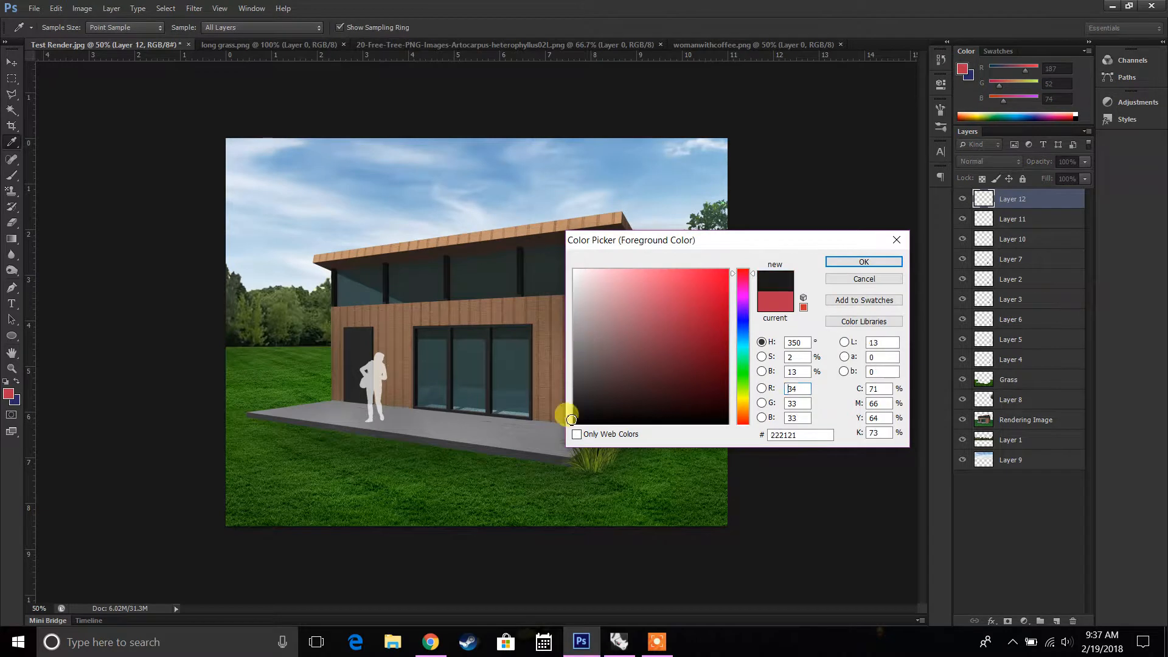
{"action": "left_click", "coordinate": [863, 262]}
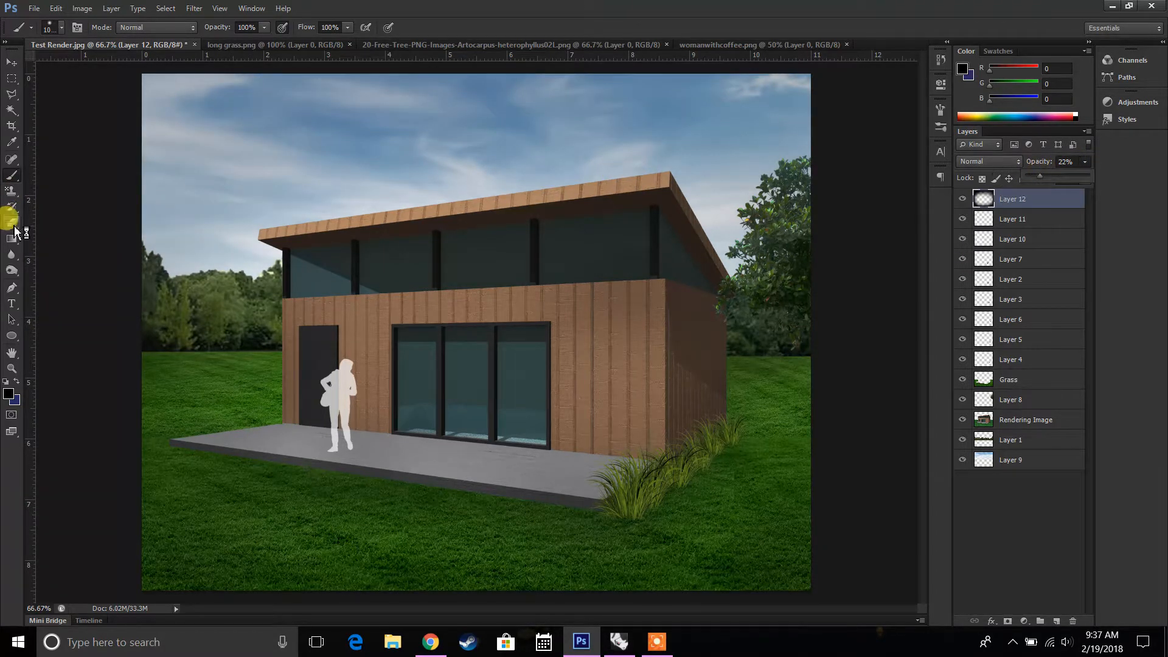
{"action": "left_click", "coordinate": [13, 216]}
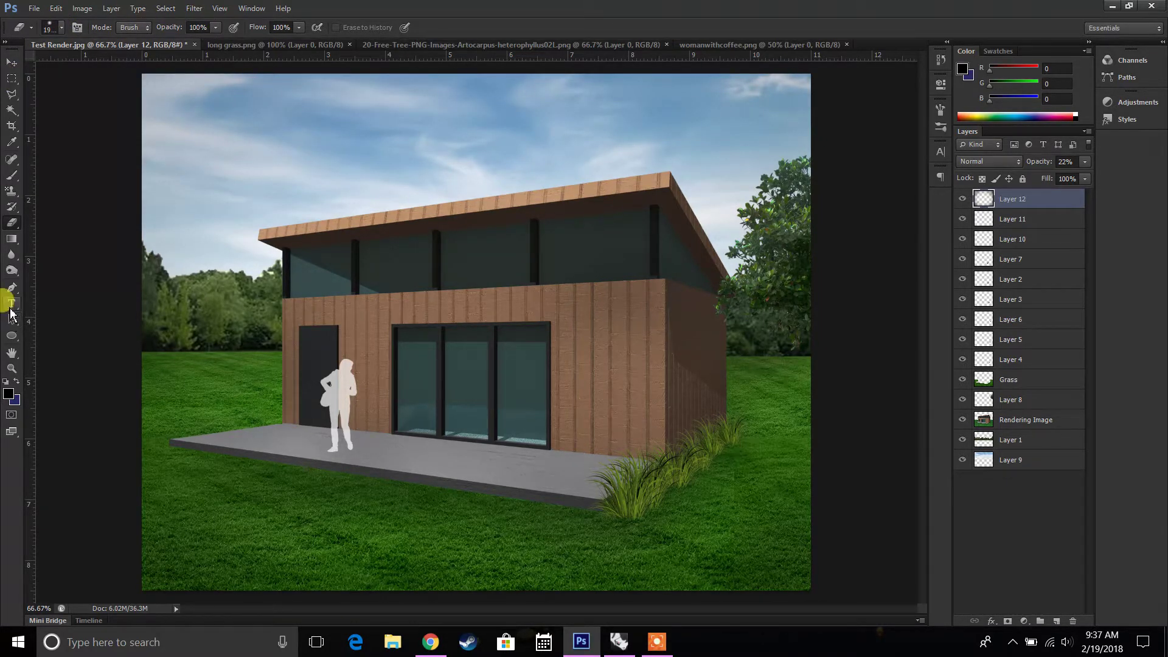
{"action": "left_click", "coordinate": [11, 304]}
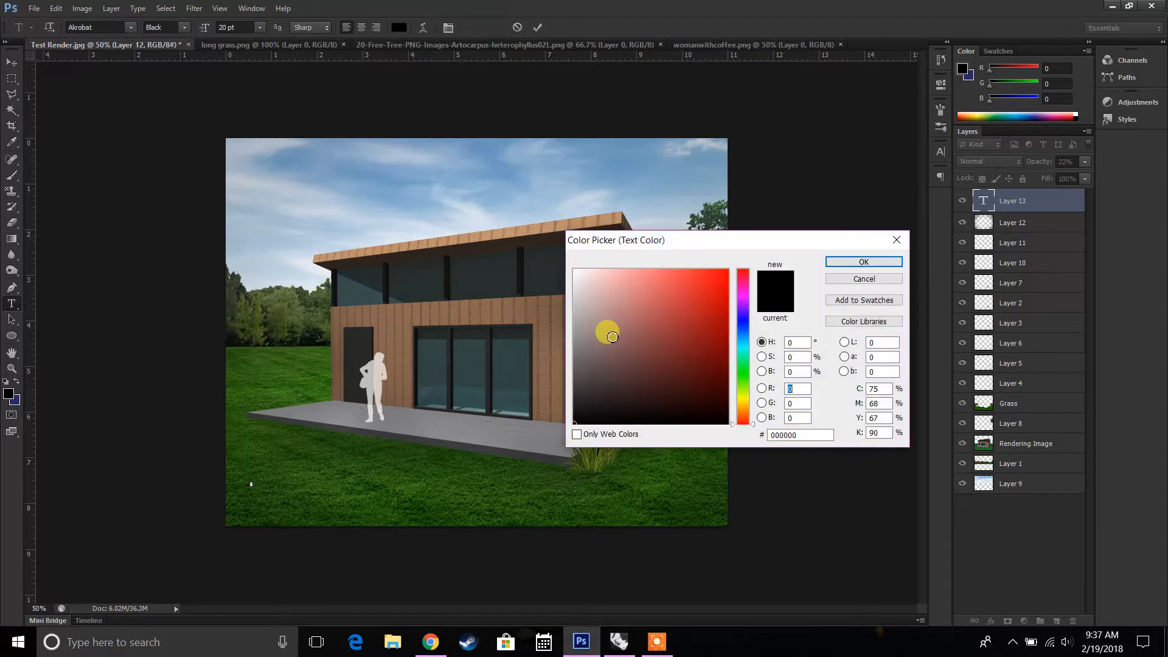
Type a white caption at bottom left, change its first word to 'Villa', and commit it.
{"action": "left_click", "coordinate": [863, 262]}
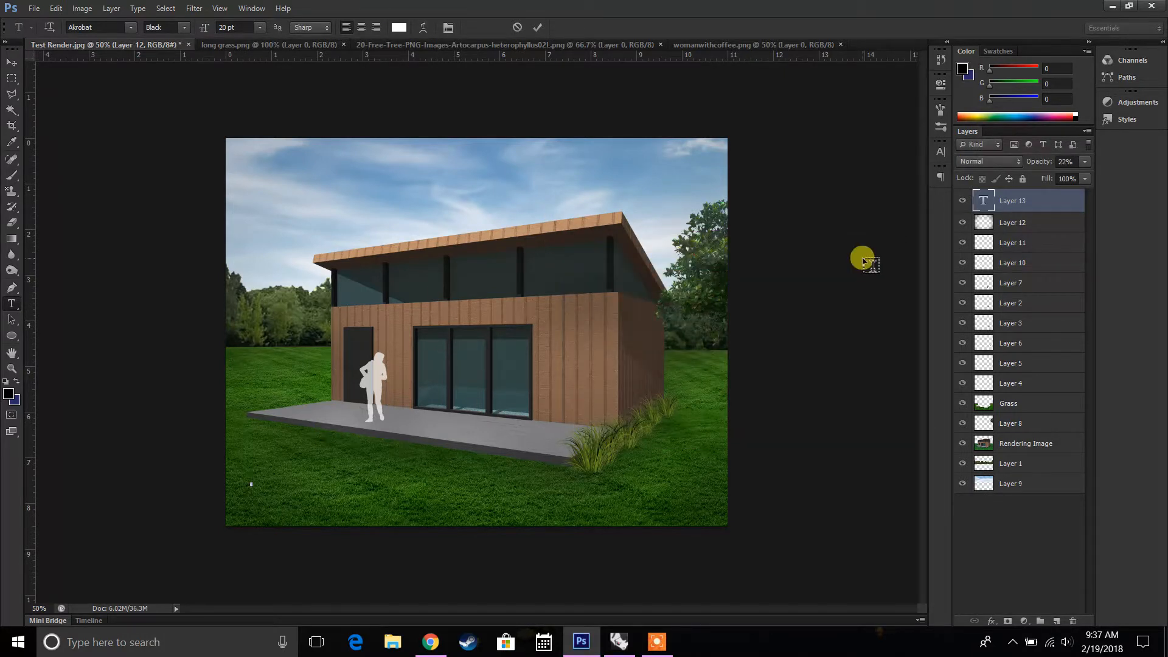
{"action": "type", "text": "Small House Exterior Render"}
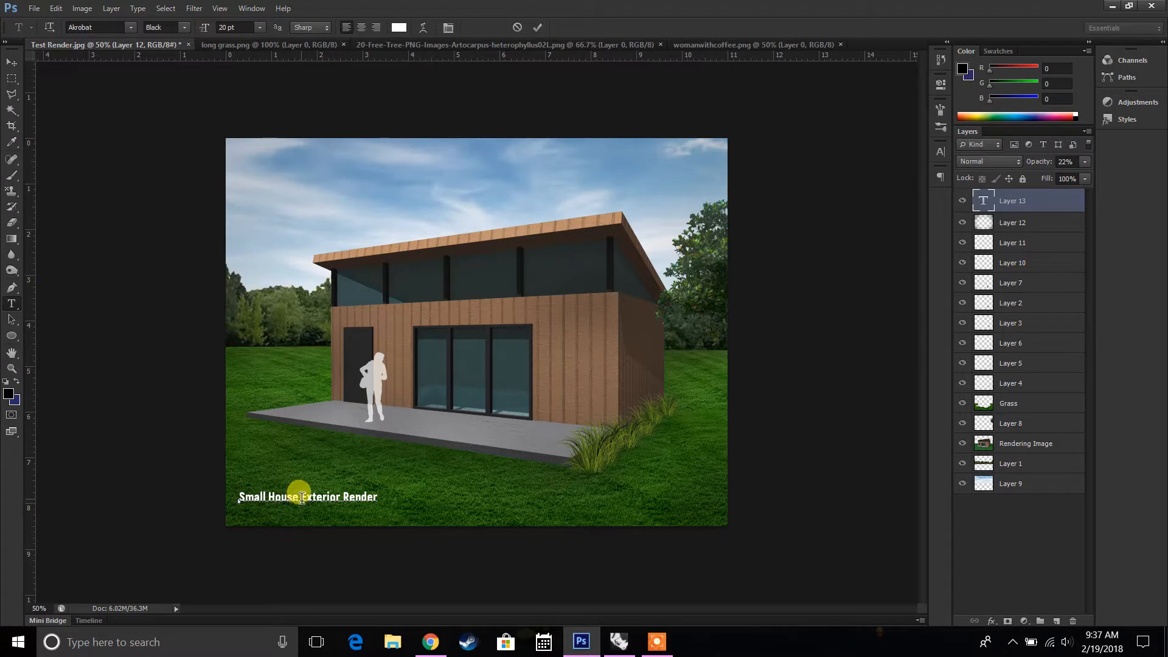
{"action": "double_click", "coordinate": [268, 497]}
{"action": "type", "text": "Casa"}
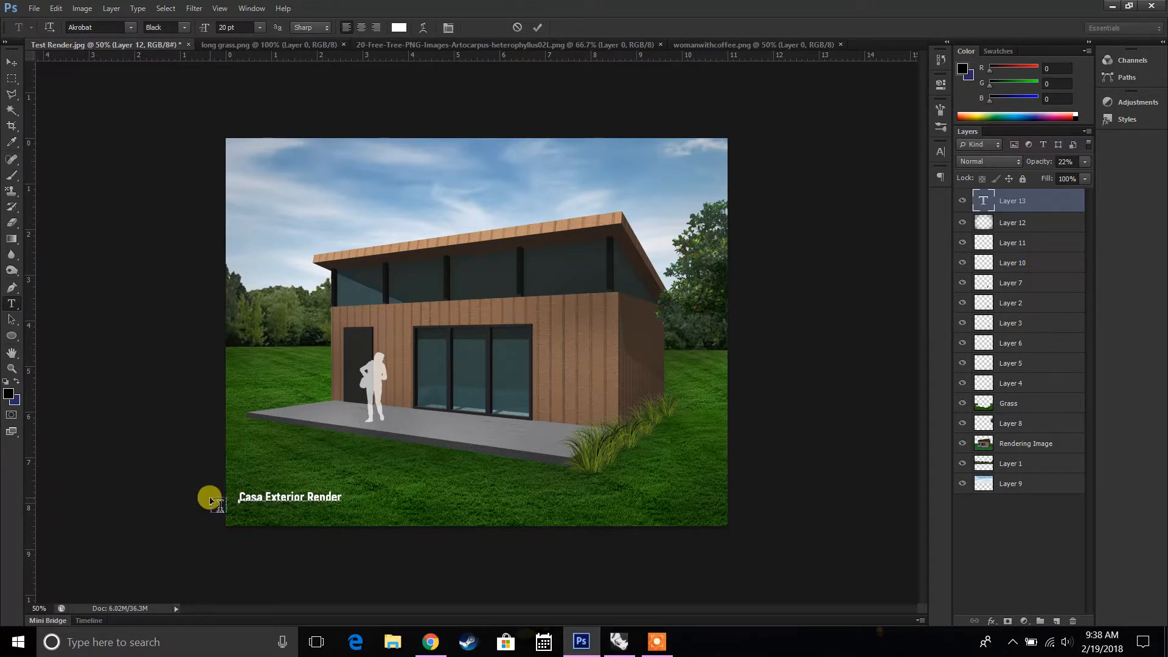
{"action": "type", "text": "v"}
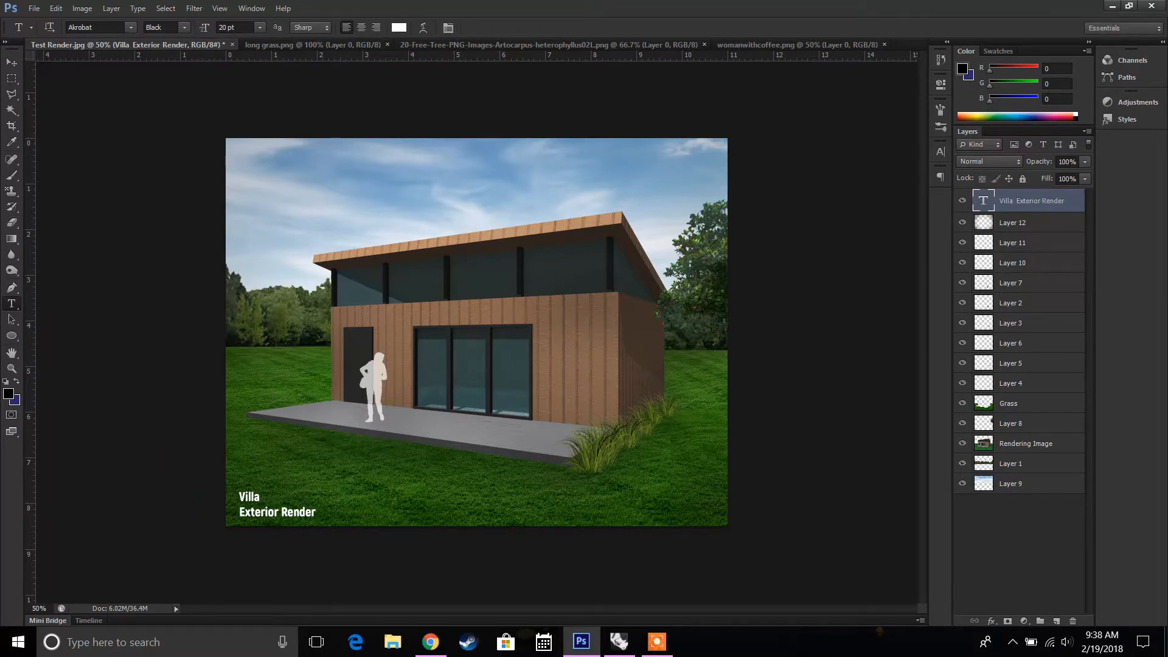
{"action": "left_click", "coordinate": [11, 62]}
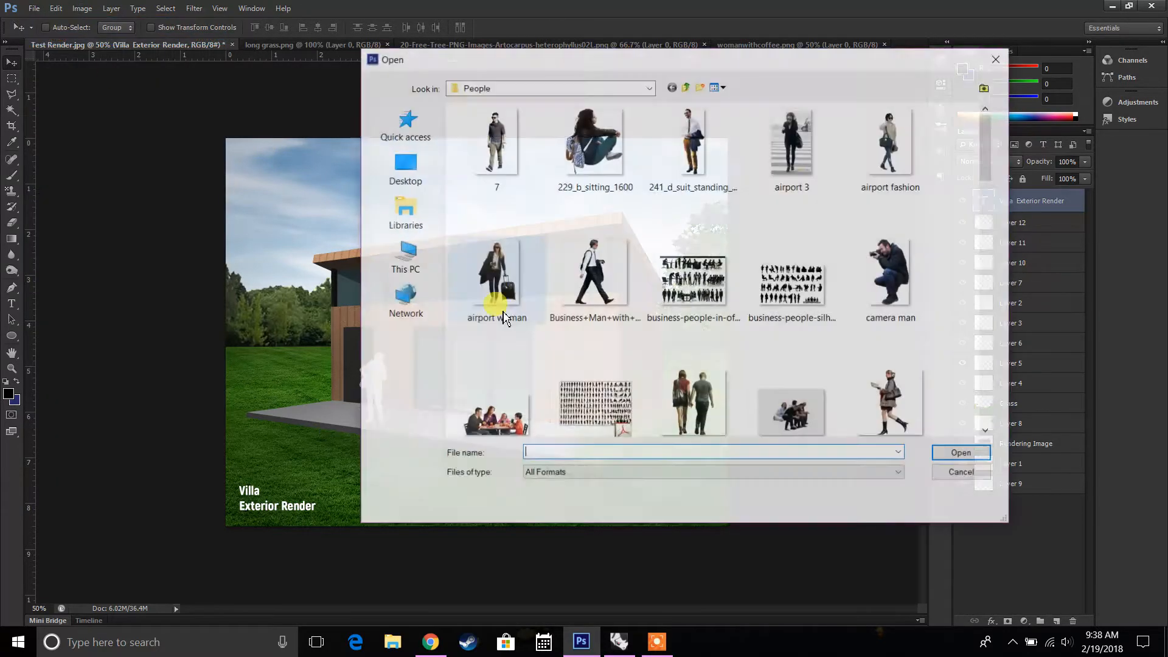
{"action": "left_click", "coordinate": [405, 168]}
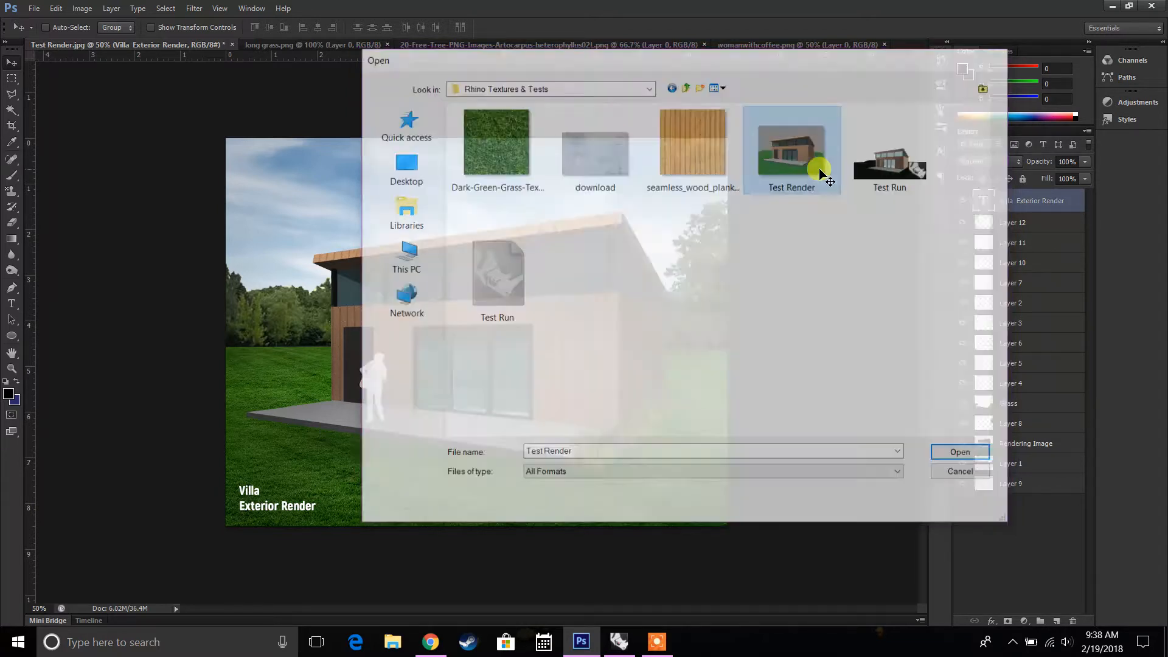
{"action": "left_click", "coordinate": [959, 451]}
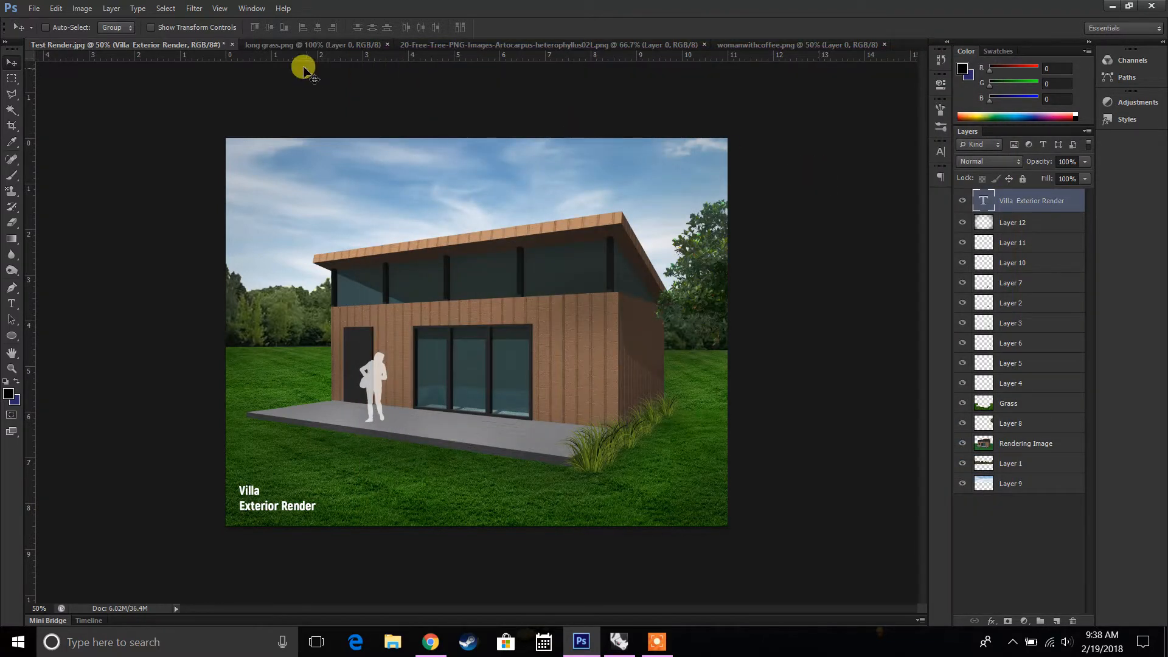
{"action": "left_click", "coordinate": [797, 44]}
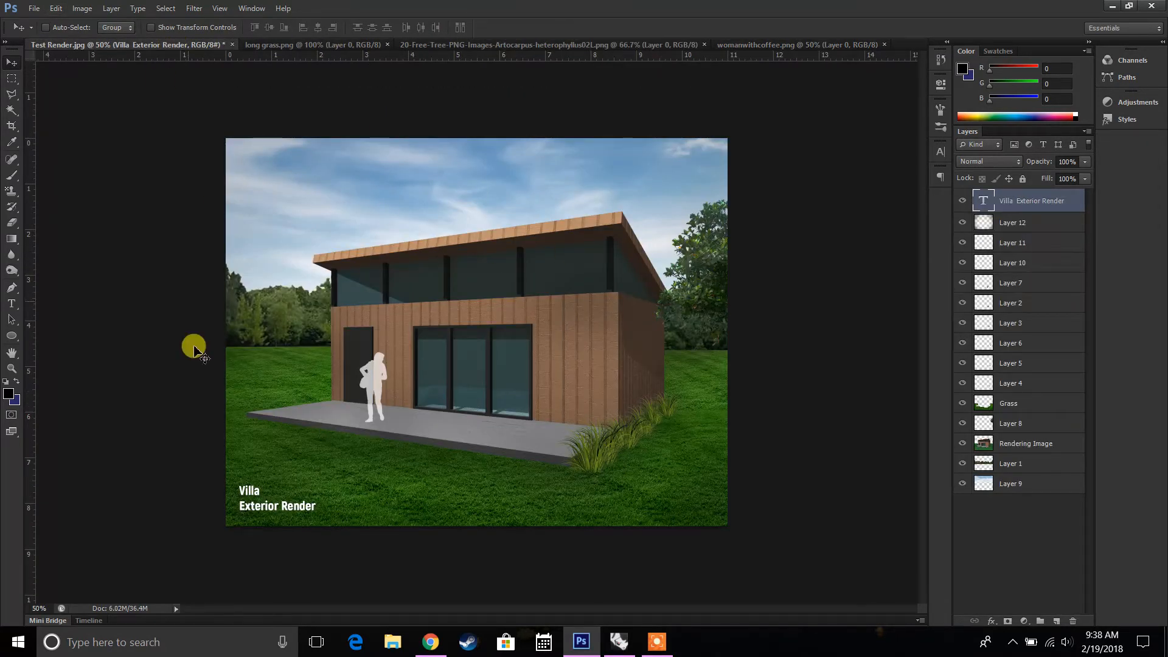
{"action": "mouse_move", "coordinate": [624, 302]}
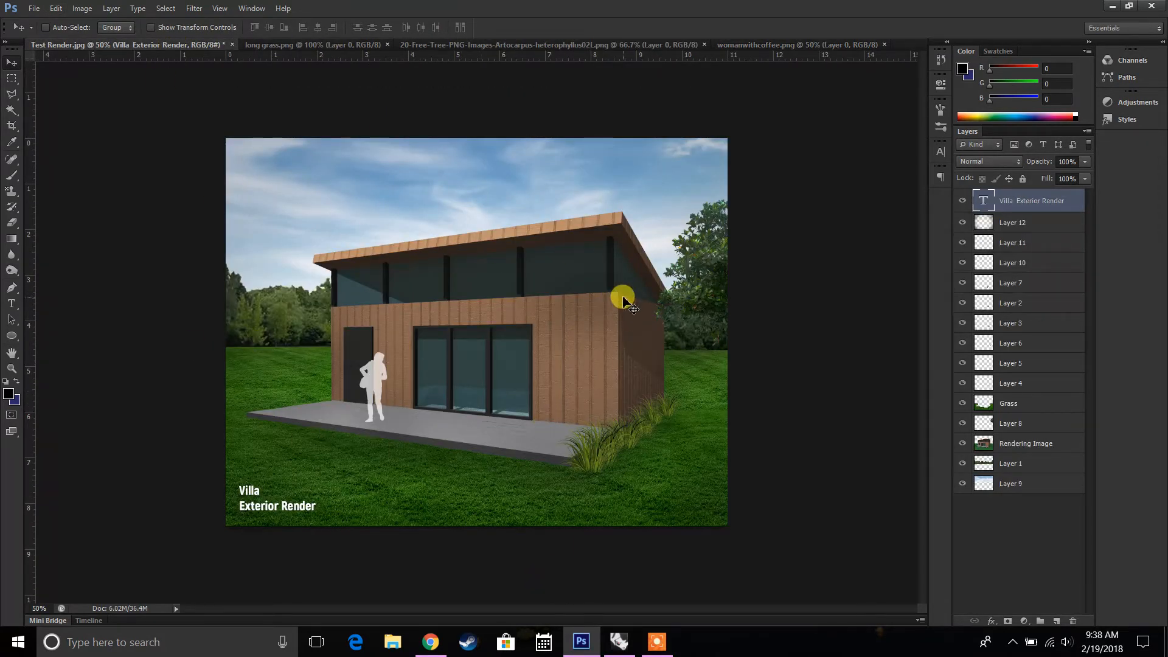
{"action": "mouse_move", "coordinate": [401, 588]}
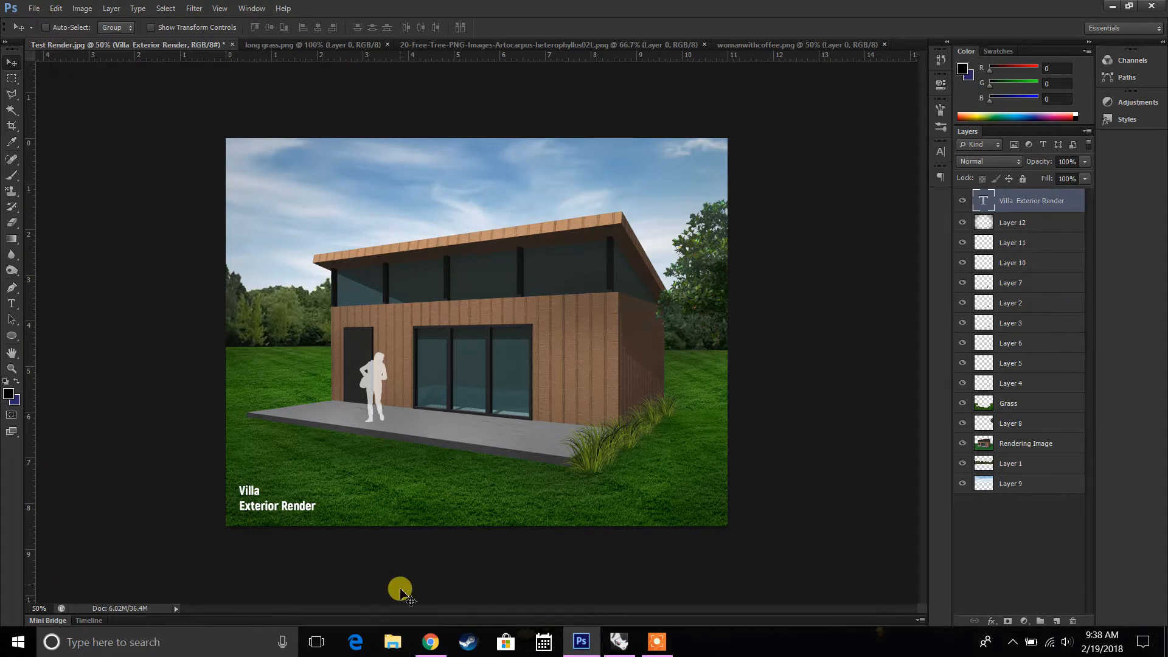
Open the unedited Test Render from Desktop > Rhino Textures & Tests, then return to Photoshop.
{"action": "left_click", "coordinate": [392, 641]}
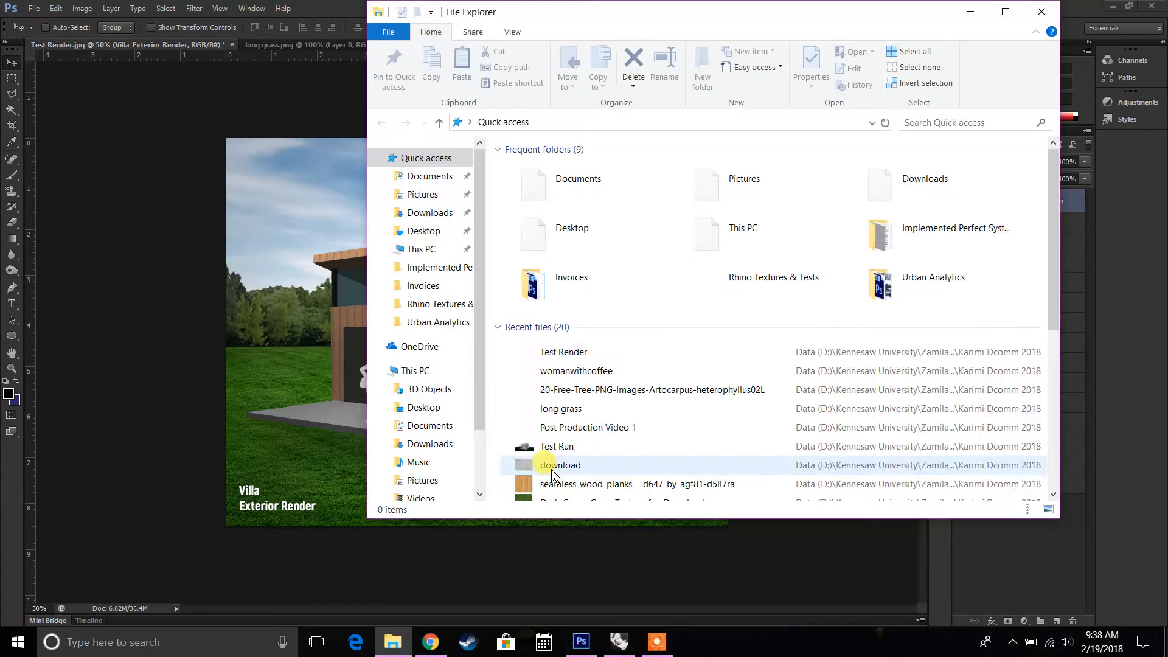
{"action": "left_click", "coordinate": [425, 230]}
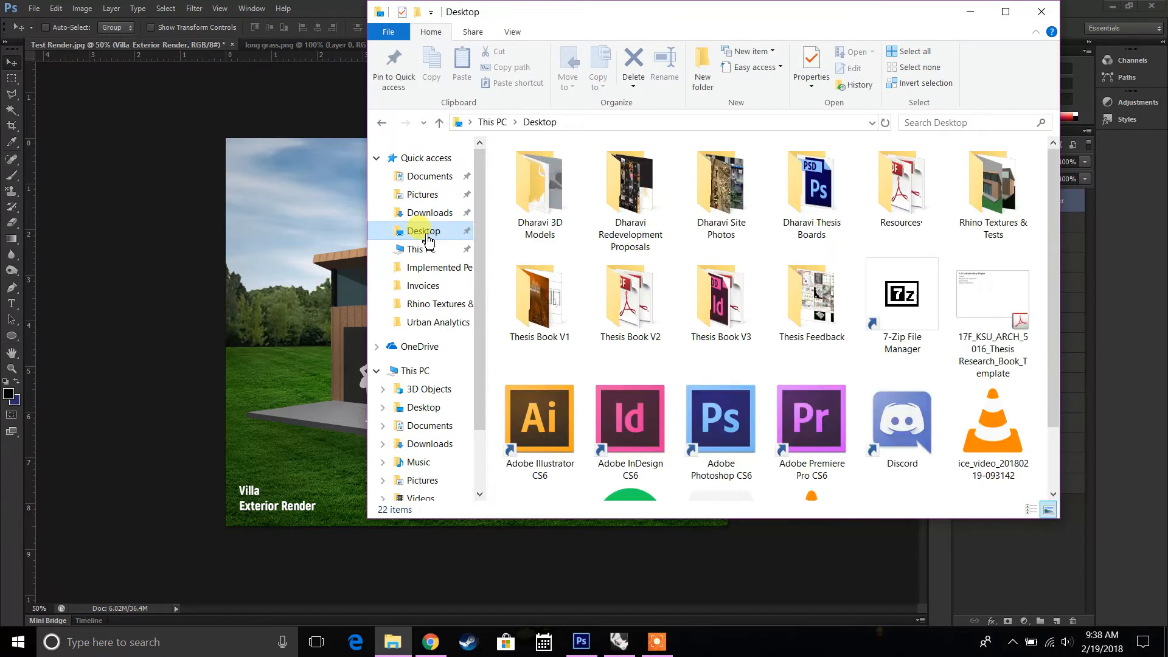
{"action": "mouse_move", "coordinate": [993, 190]}
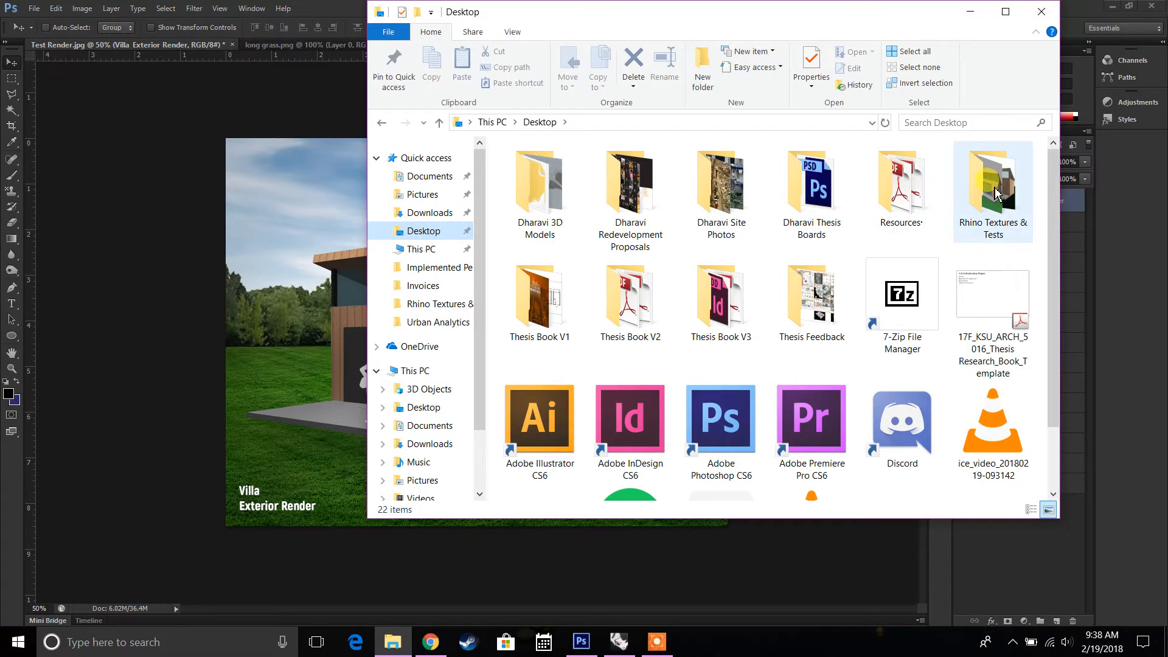
{"action": "double_click", "coordinate": [992, 183]}
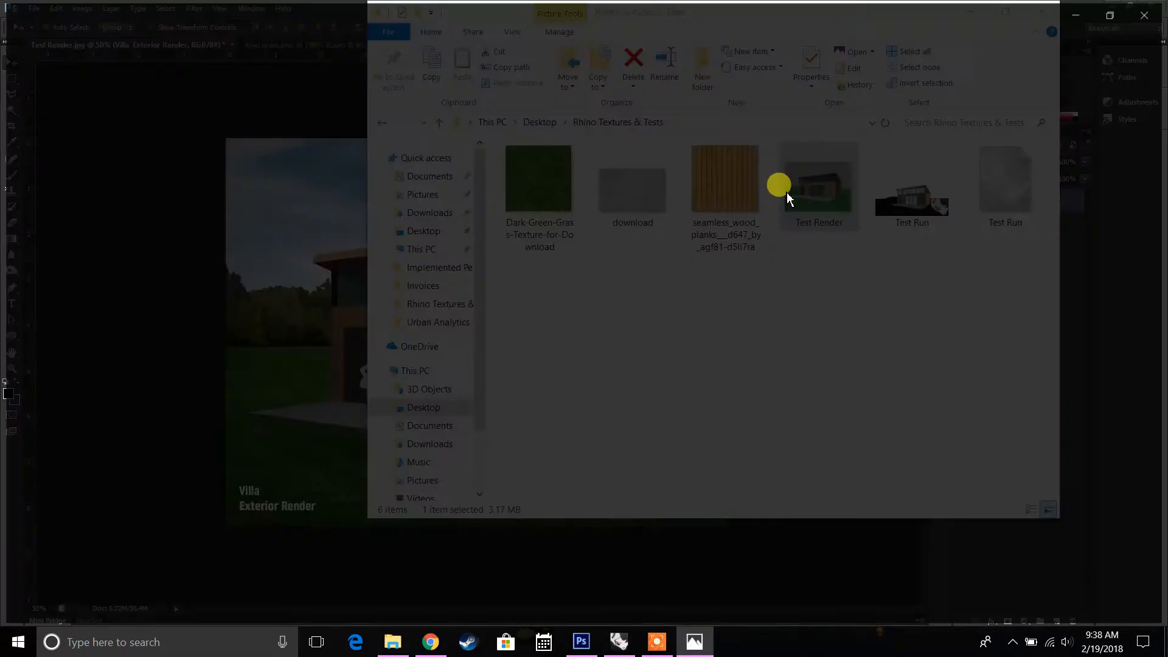
{"action": "double_click", "coordinate": [818, 179]}
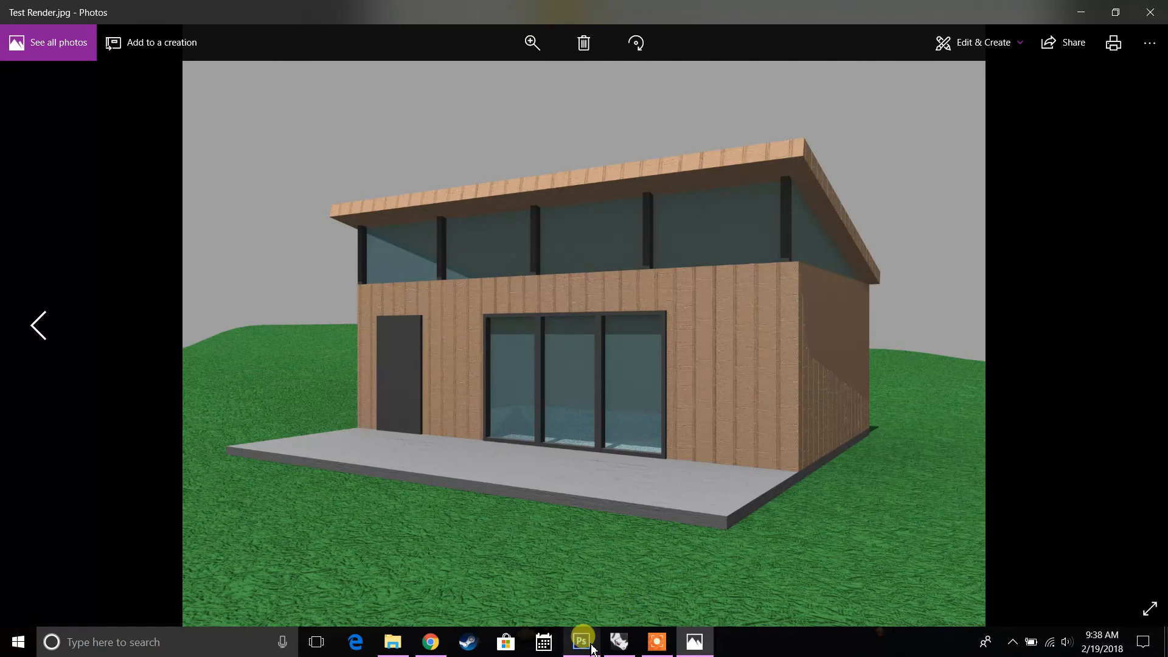
{"action": "left_click", "coordinate": [582, 641]}
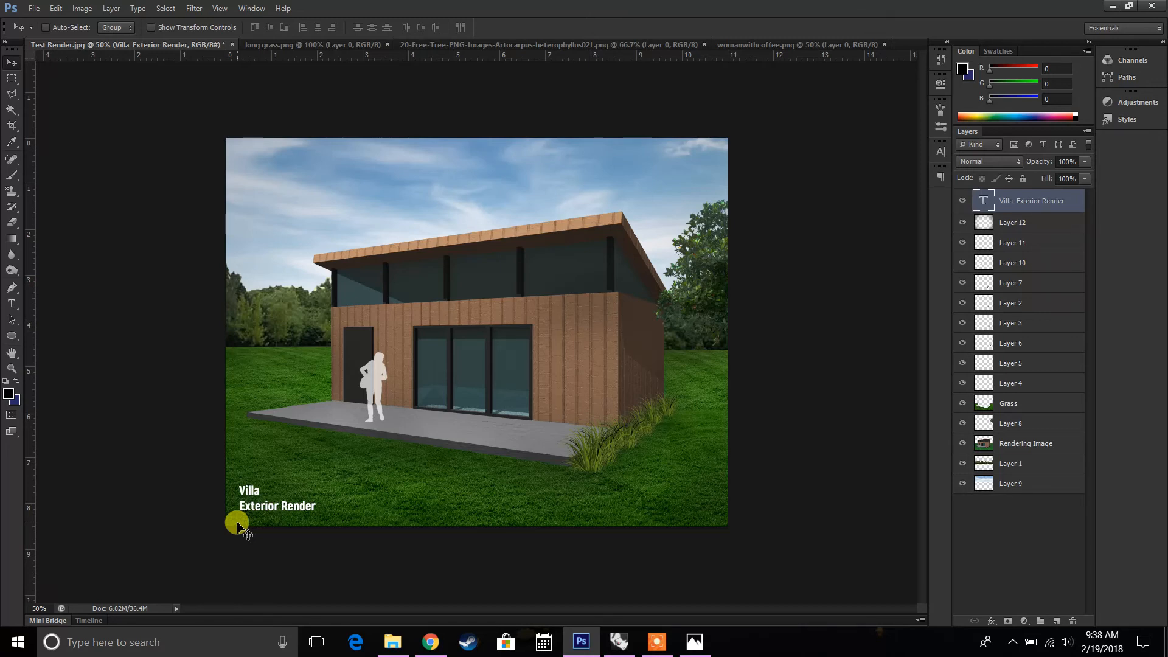
{"action": "mouse_move", "coordinate": [674, 620]}
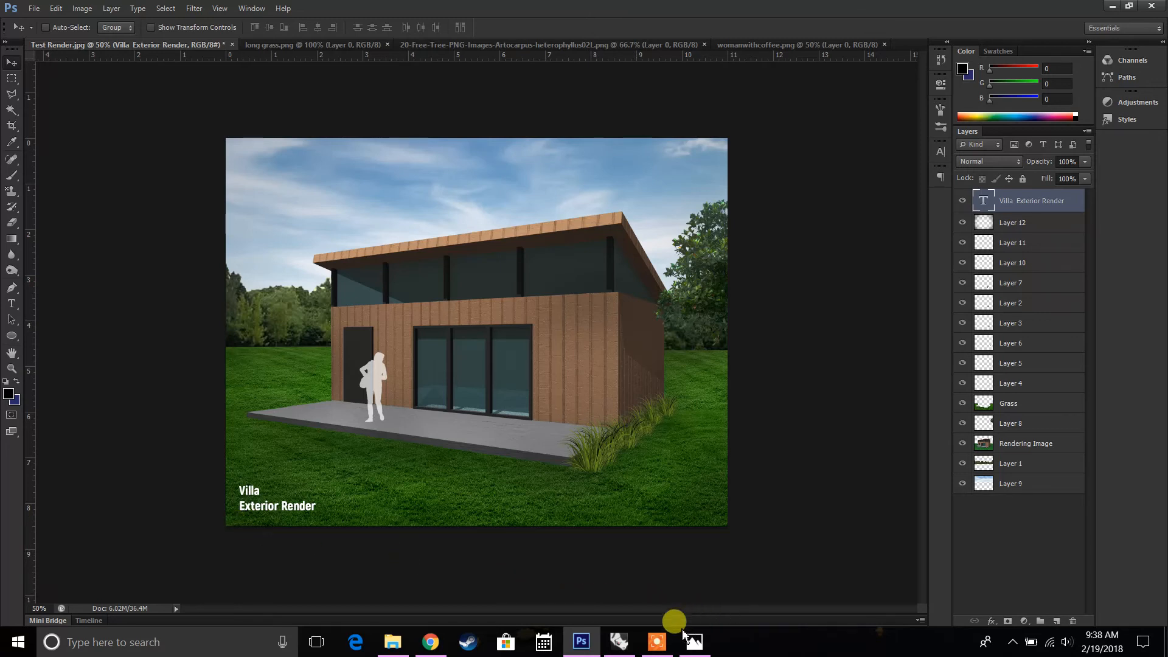